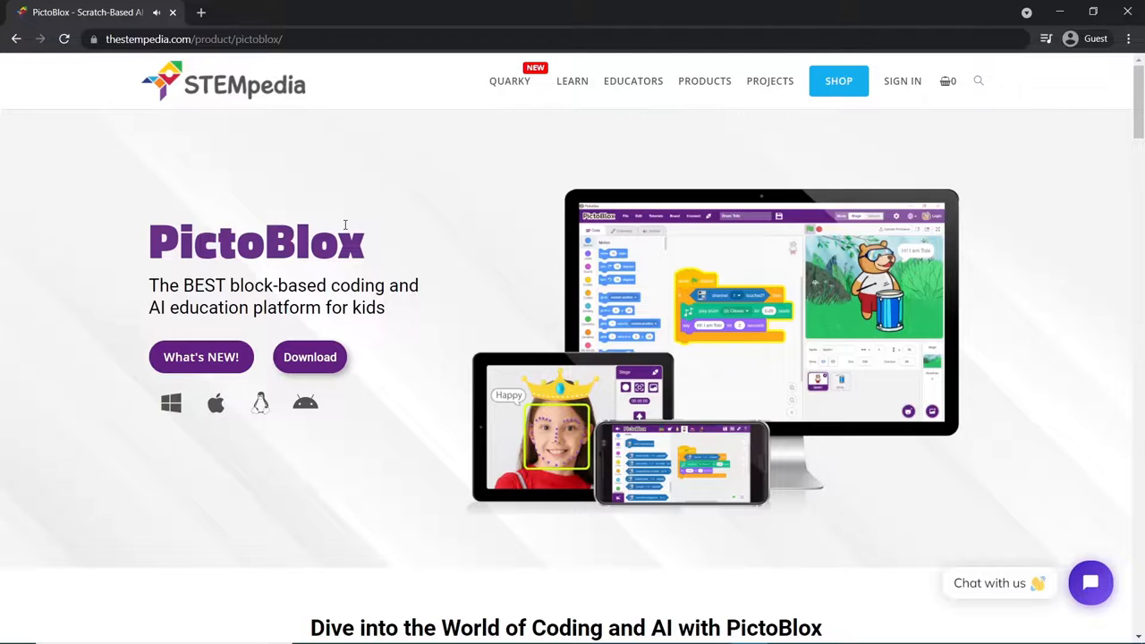
pyautogui.moveTo(309, 357)
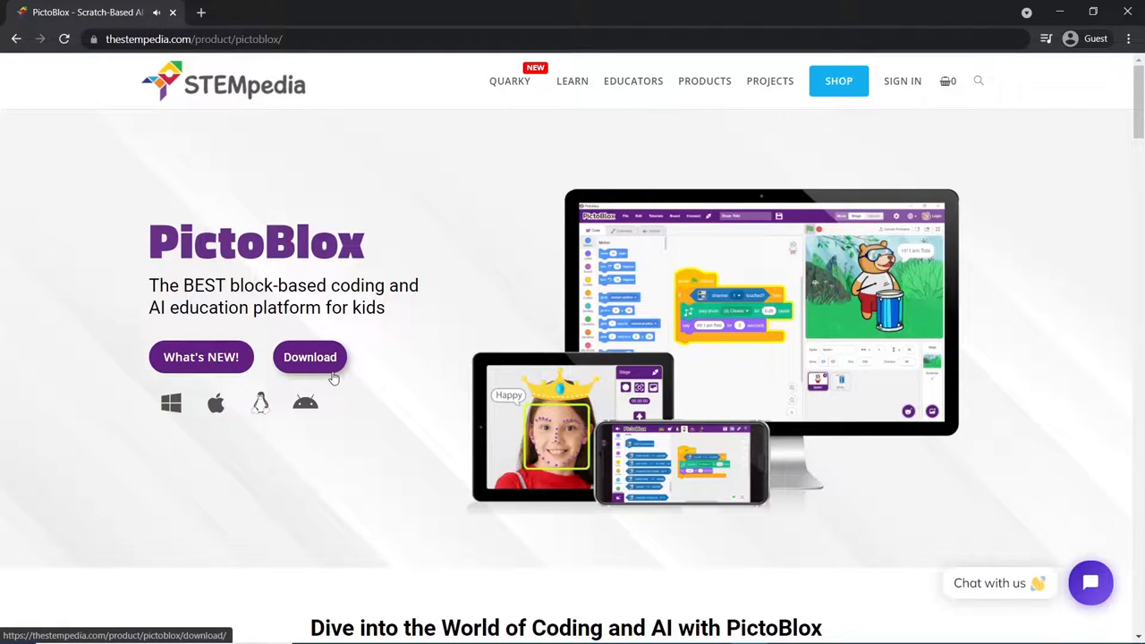
# View the PictoBlox download page's macOS, Linux and Android installer options
pyautogui.click(309, 357)
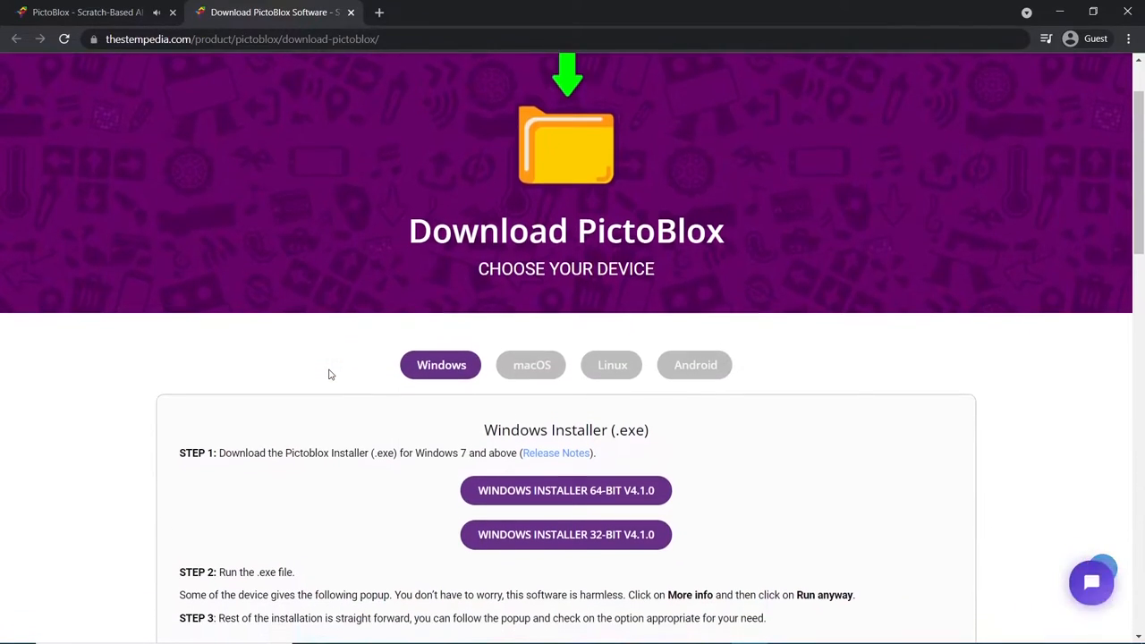
pyautogui.click(531, 364)
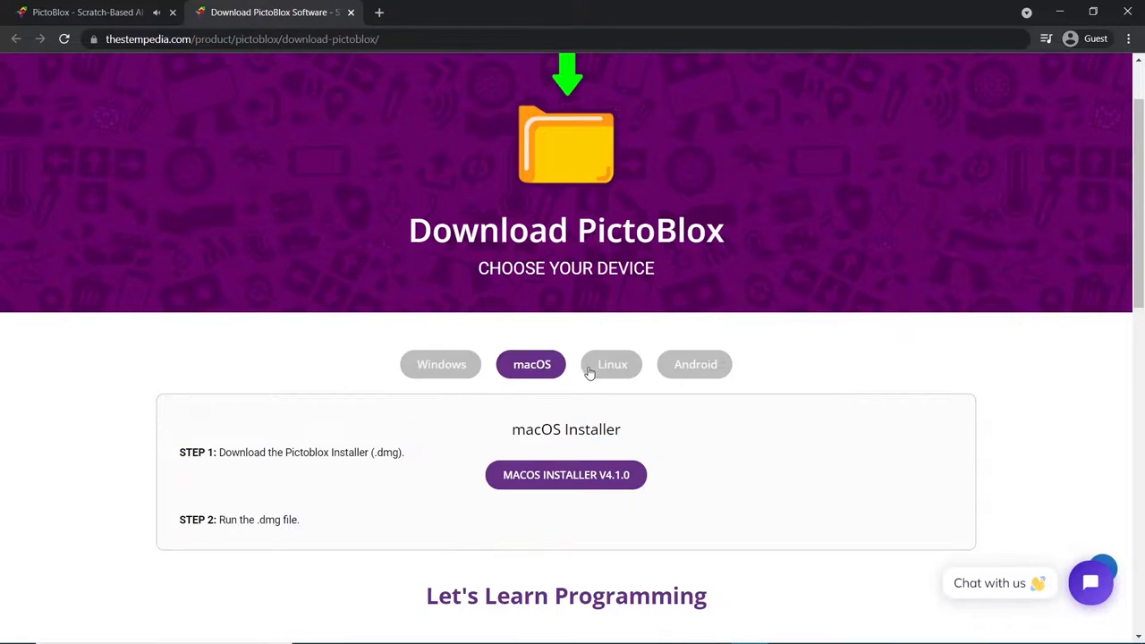
pyautogui.click(612, 364)
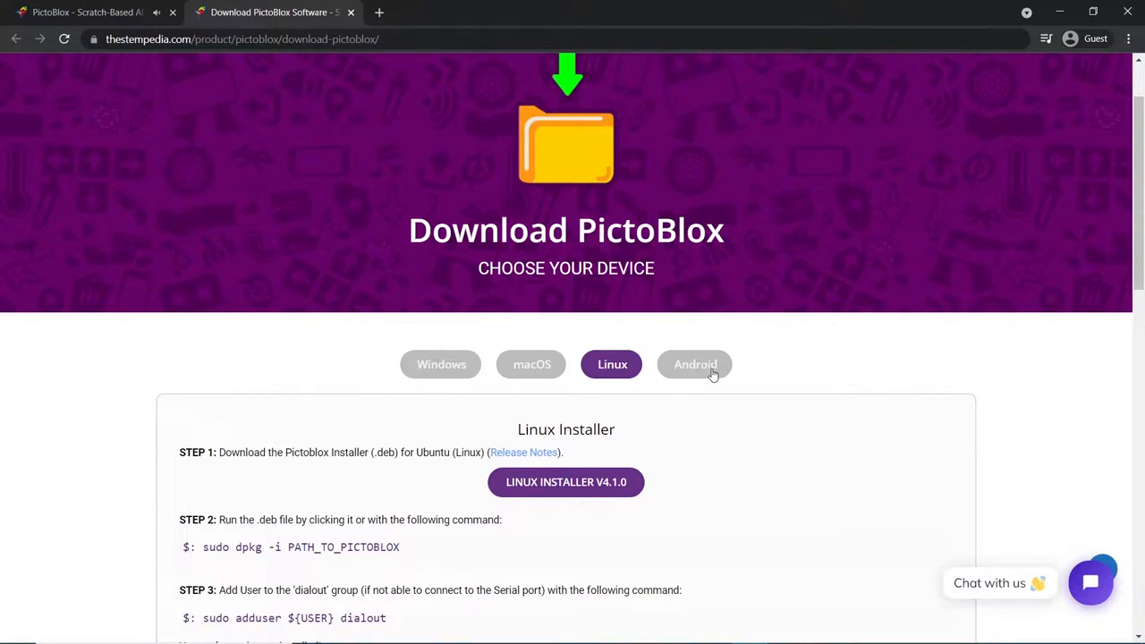
pyautogui.click(695, 364)
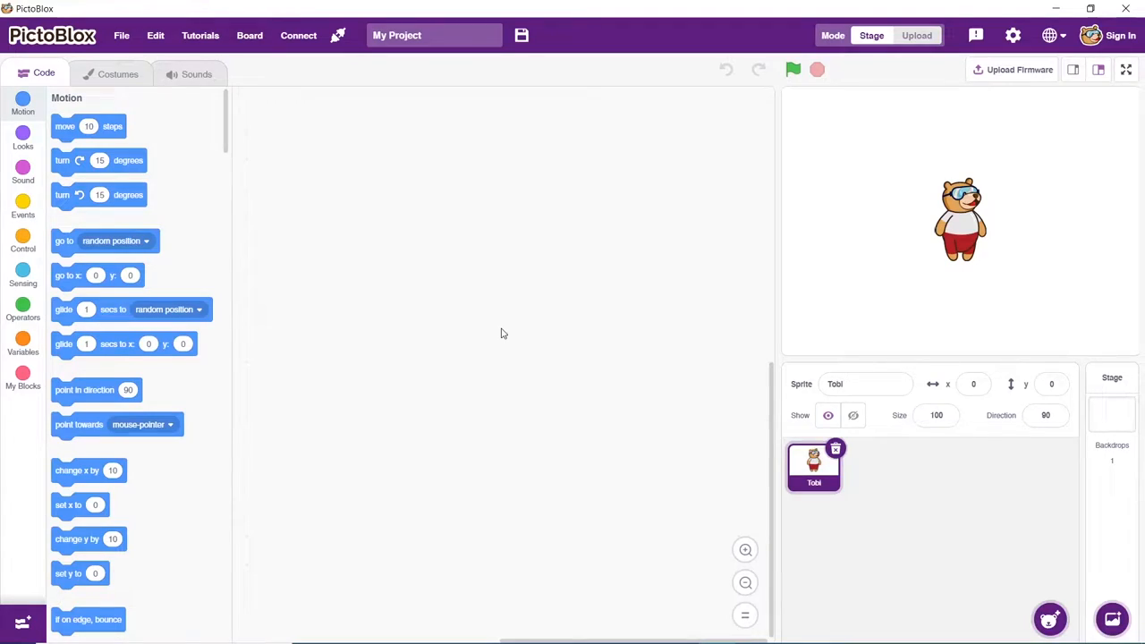
pyautogui.moveTo(515, 328)
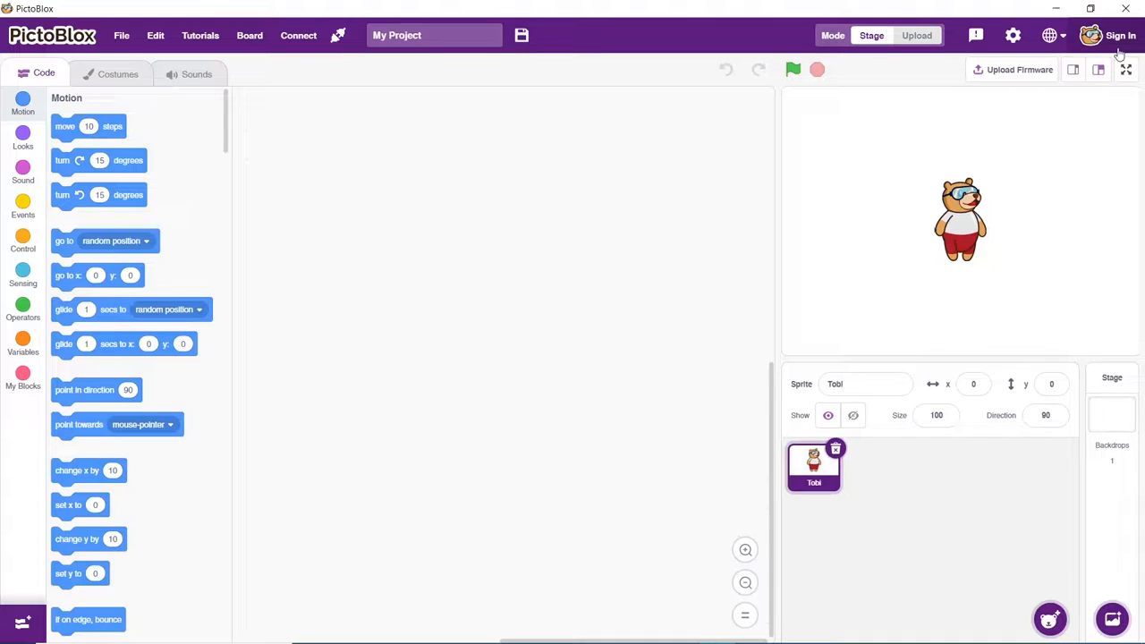
# Bring up the PictoBlox account sign-in dialog from the top-right Sign In
pyautogui.click(1119, 35)
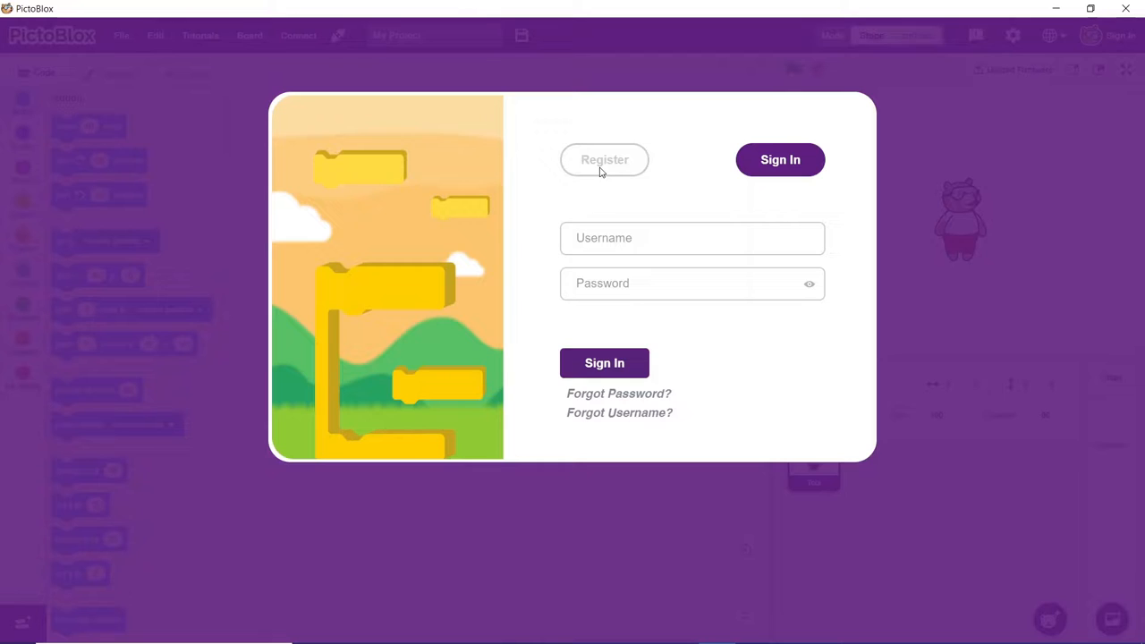
# Begin registering a new account with Student as the role
pyautogui.click(604, 159)
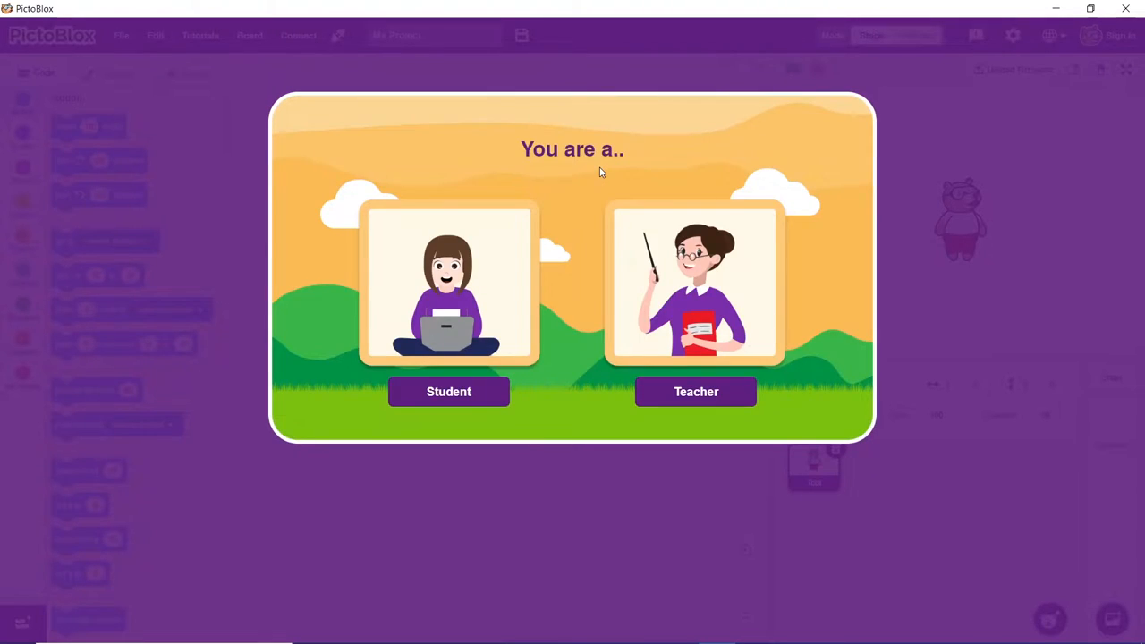
pyautogui.moveTo(472, 414)
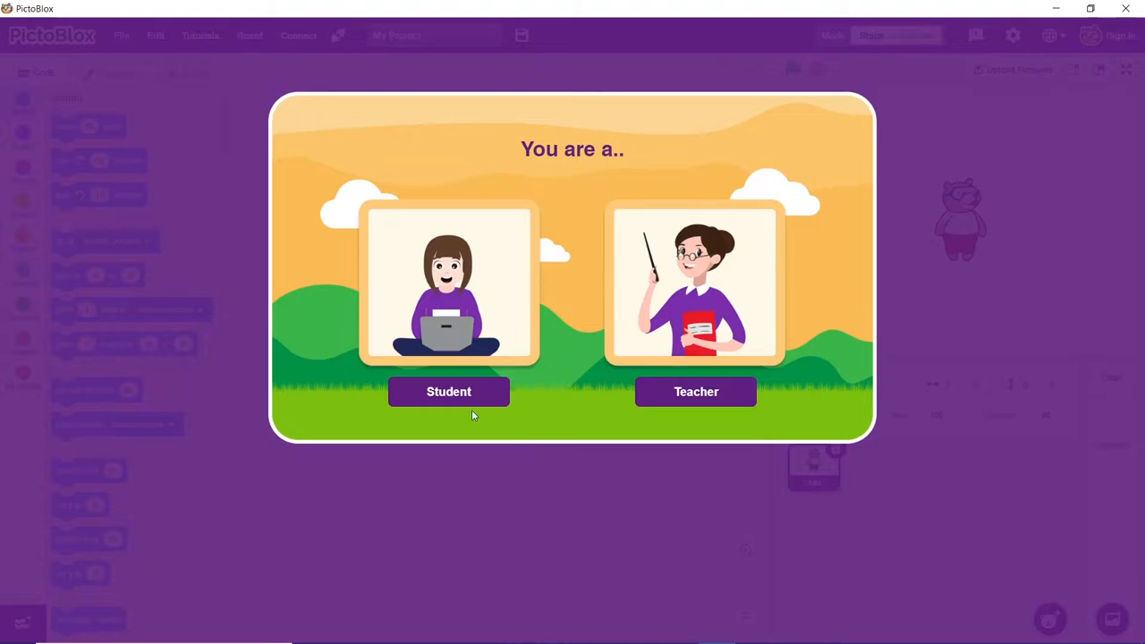
pyautogui.moveTo(714, 416)
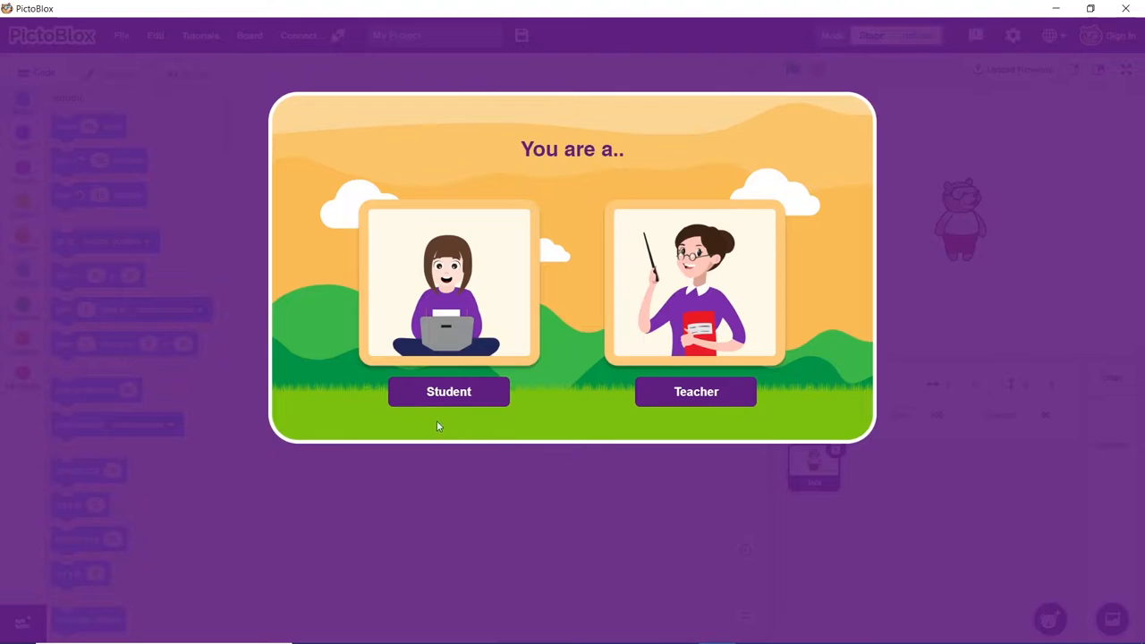
pyautogui.moveTo(440, 400)
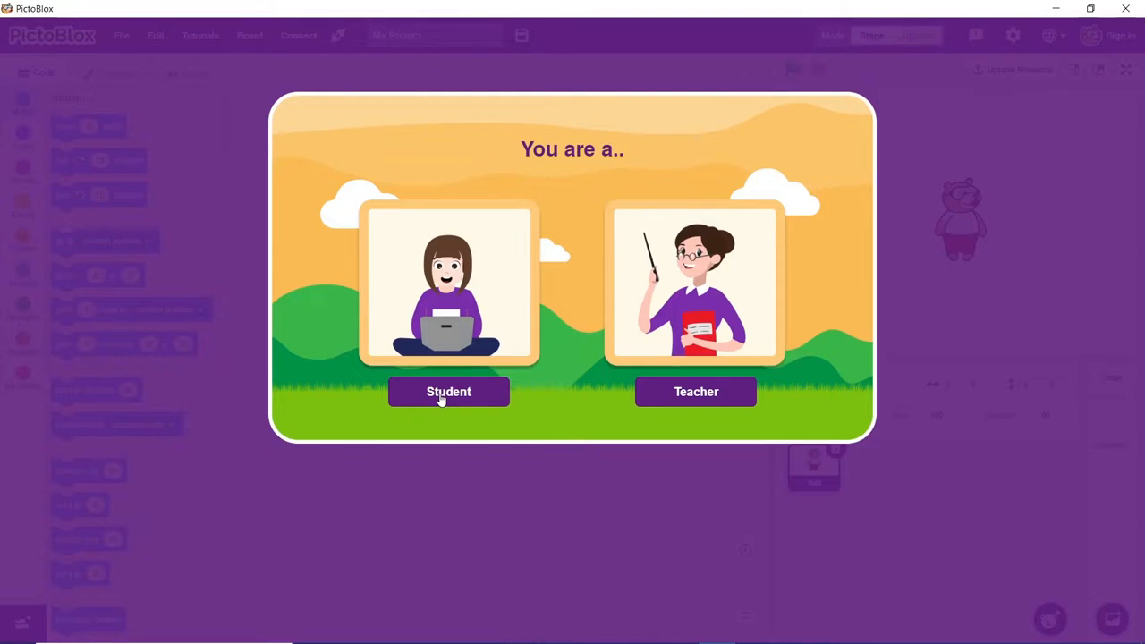
pyautogui.click(448, 392)
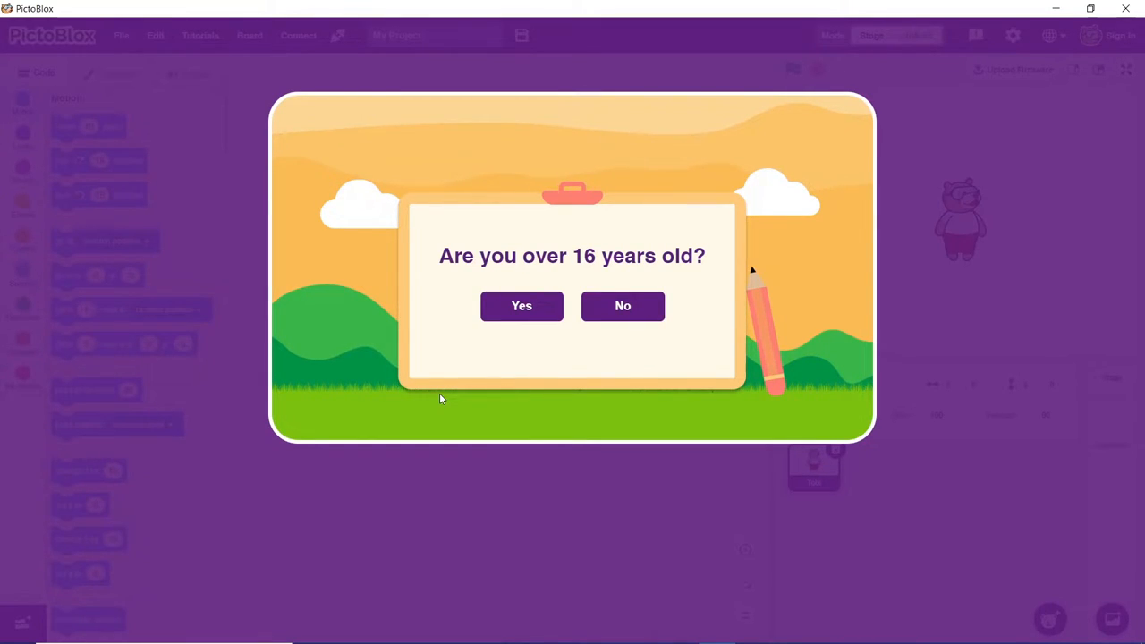
pyautogui.moveTo(487, 399)
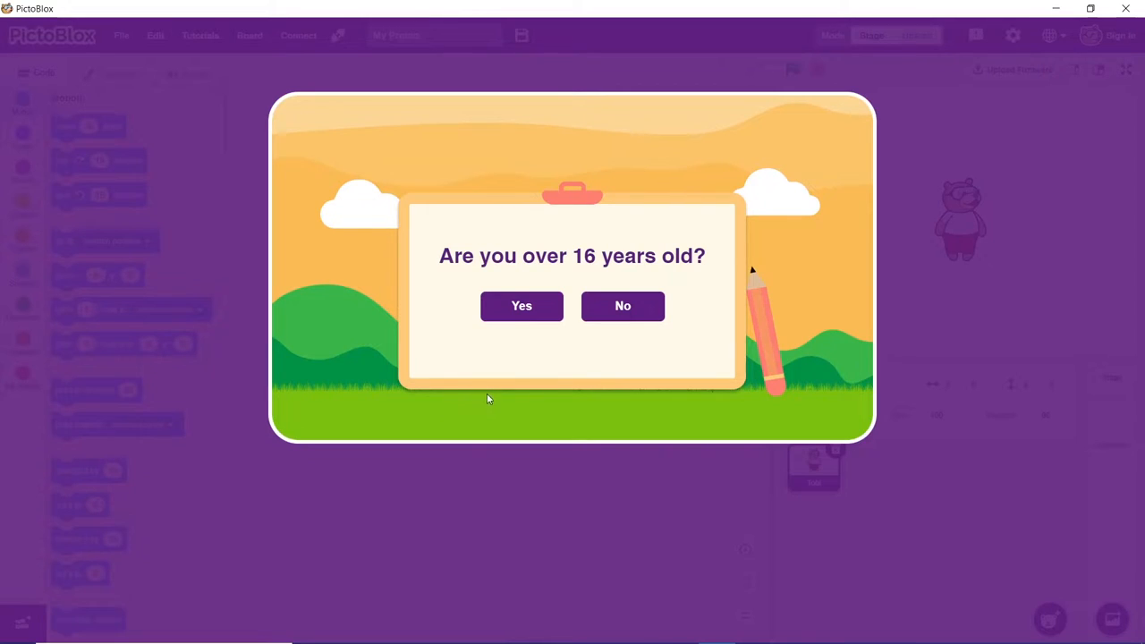
pyautogui.moveTo(555, 345)
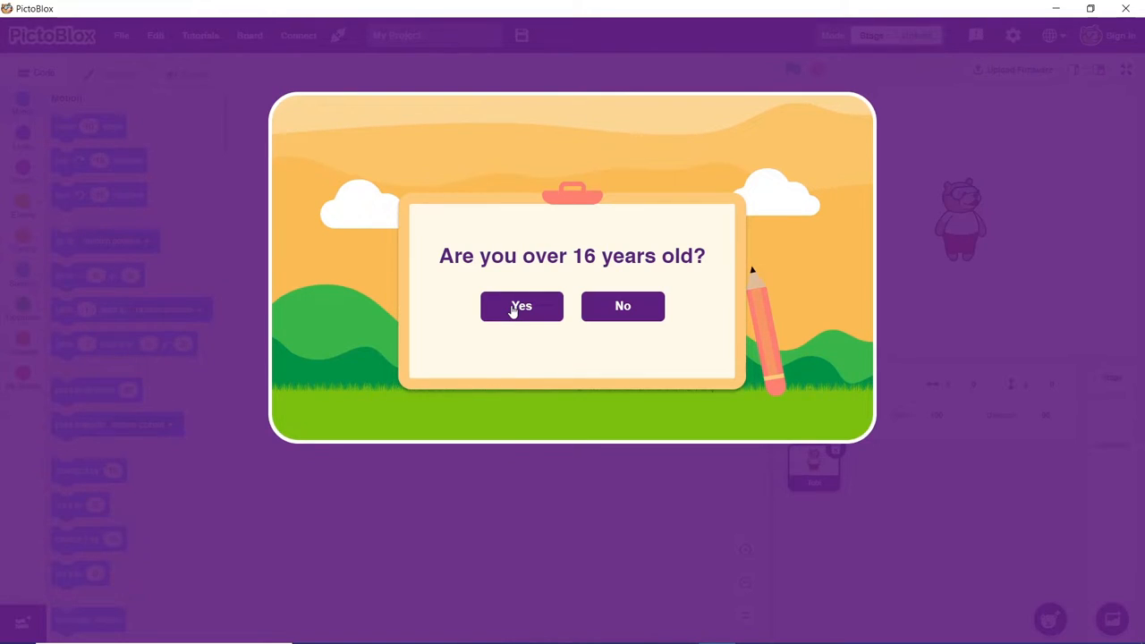
# Confirm being over 16 and submit registration with email 'jenniferd...', username 'jenn...' and passwords
pyautogui.click(521, 306)
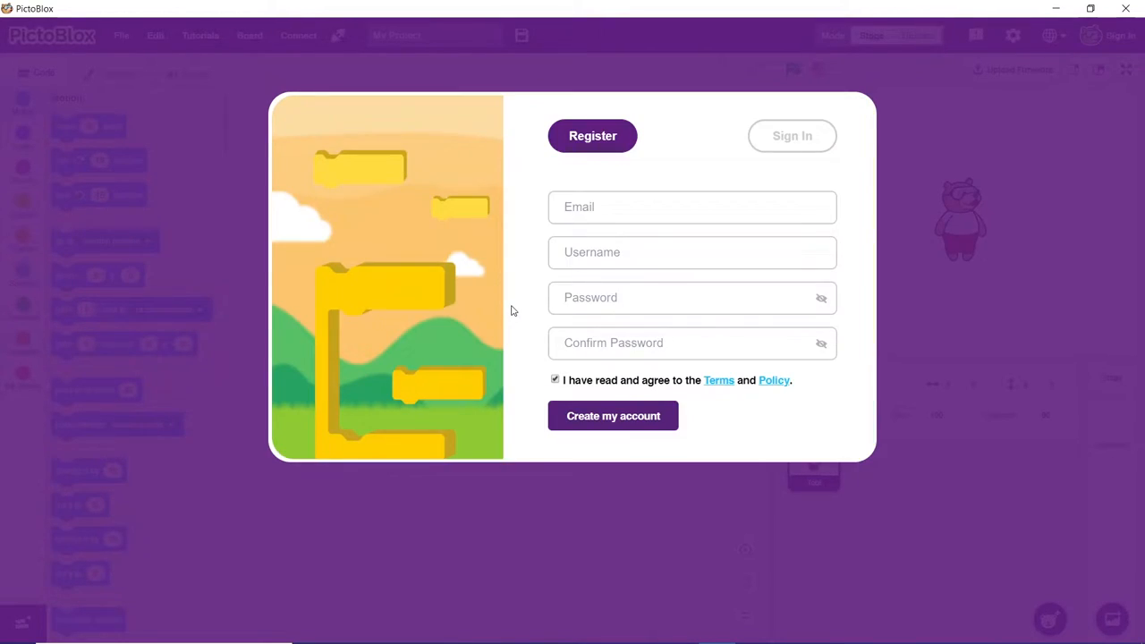
pyautogui.click(691, 206)
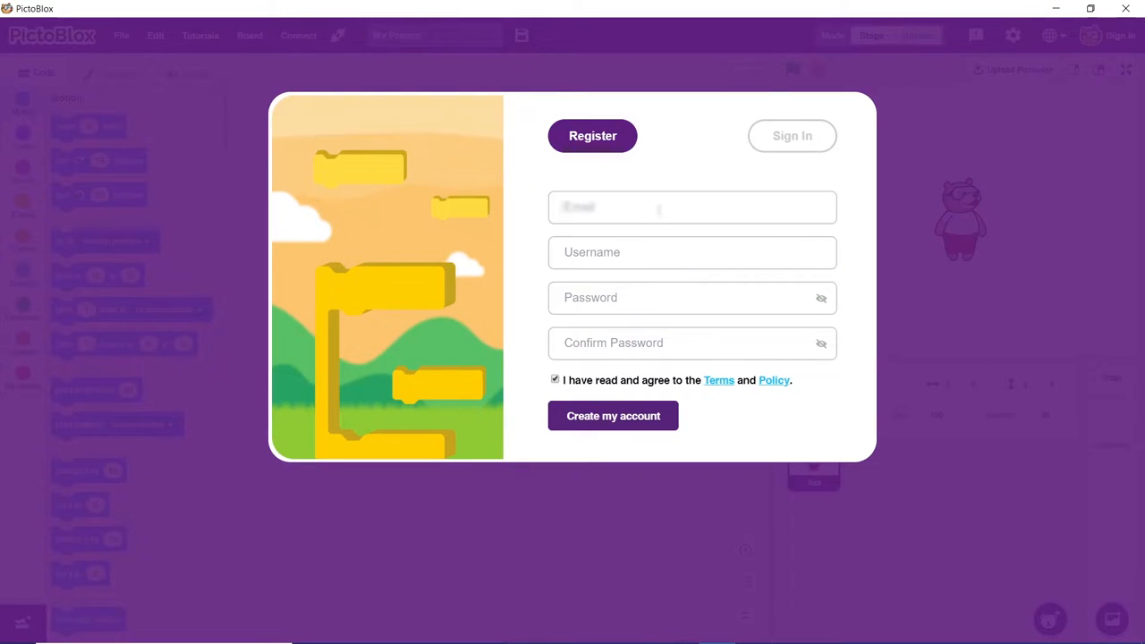
pyautogui.write('jenniferd')
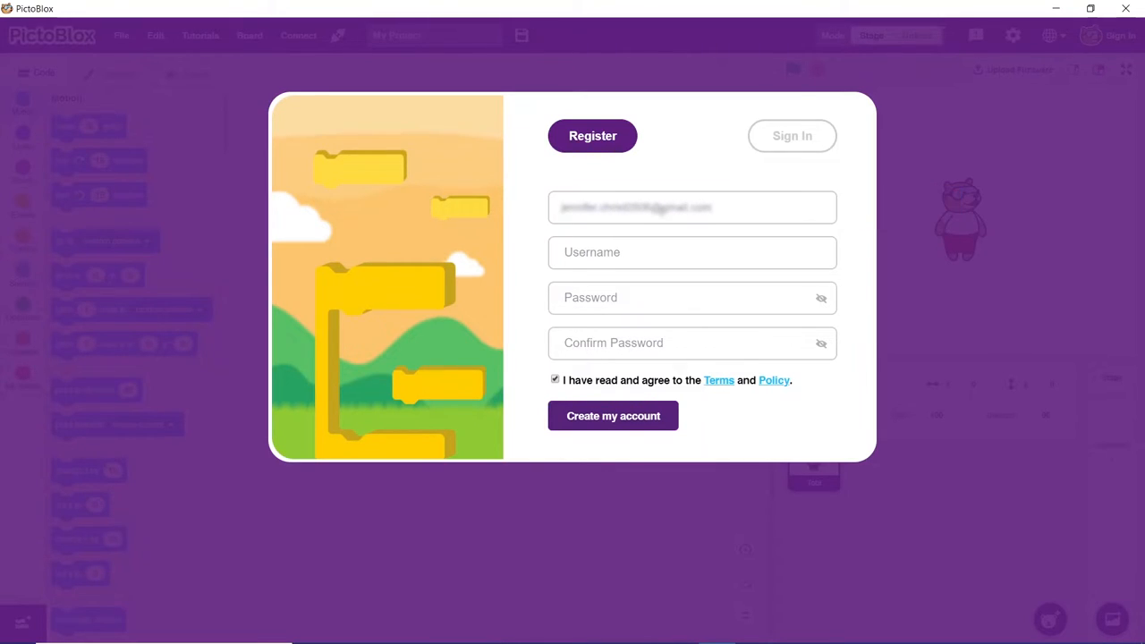
pyautogui.moveTo(653, 242)
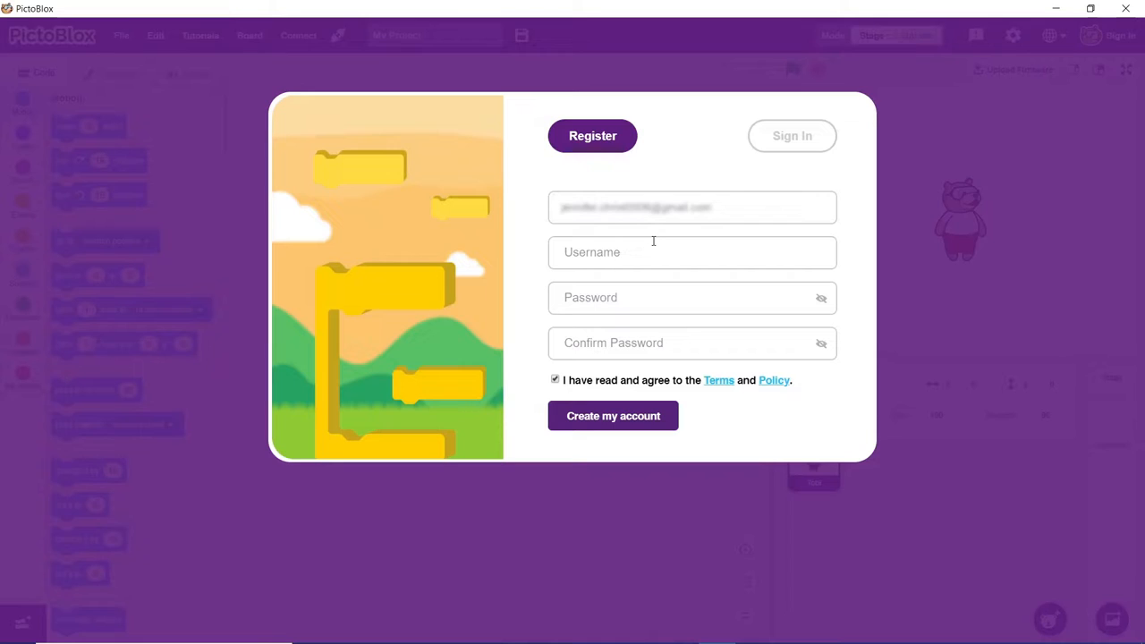
pyautogui.write('Jennifer')
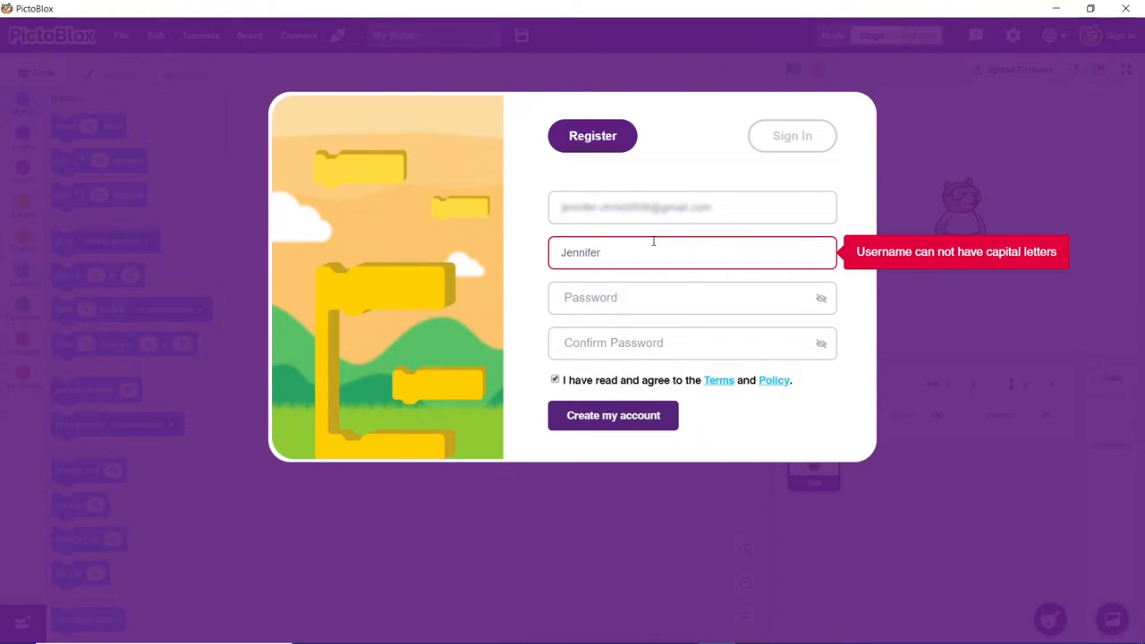
pyautogui.write('jenn')
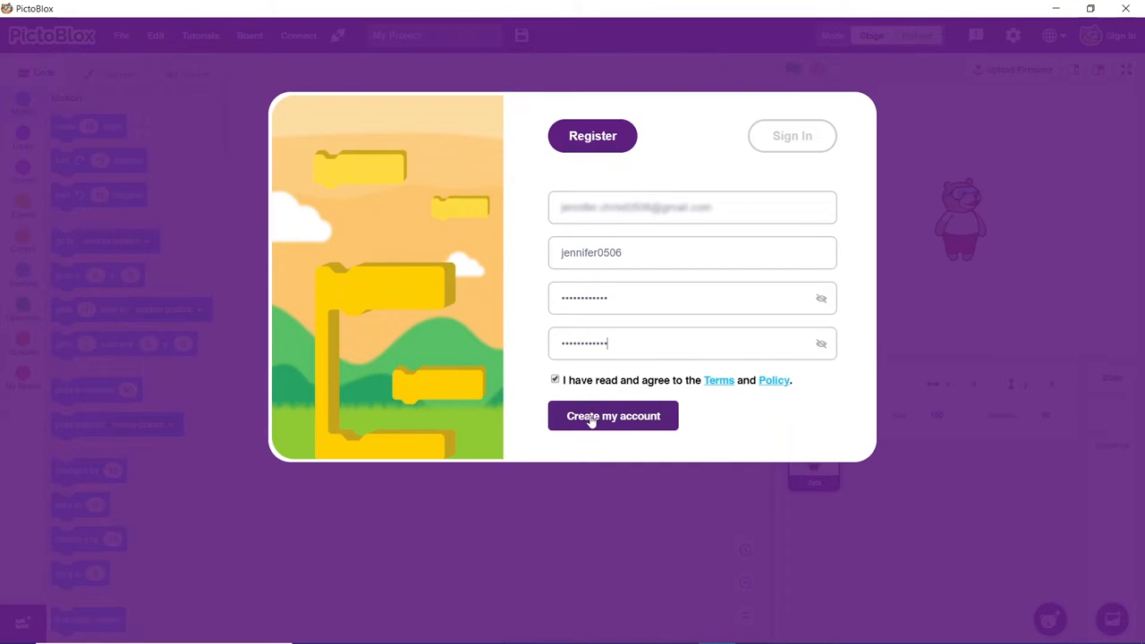
pyautogui.click(613, 416)
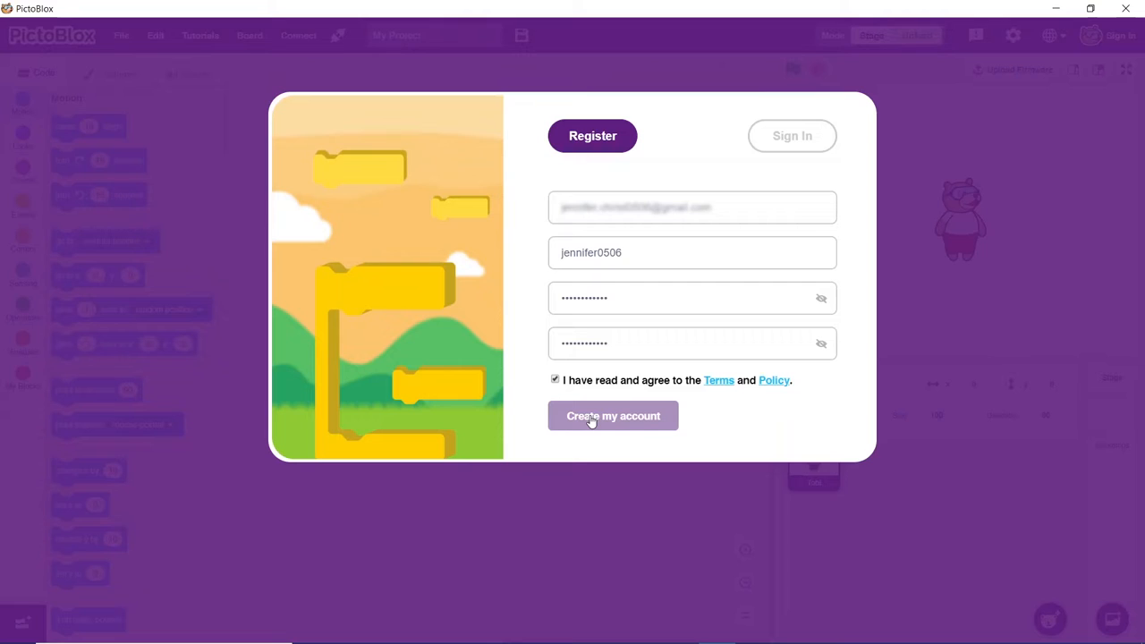
pyautogui.click(613, 415)
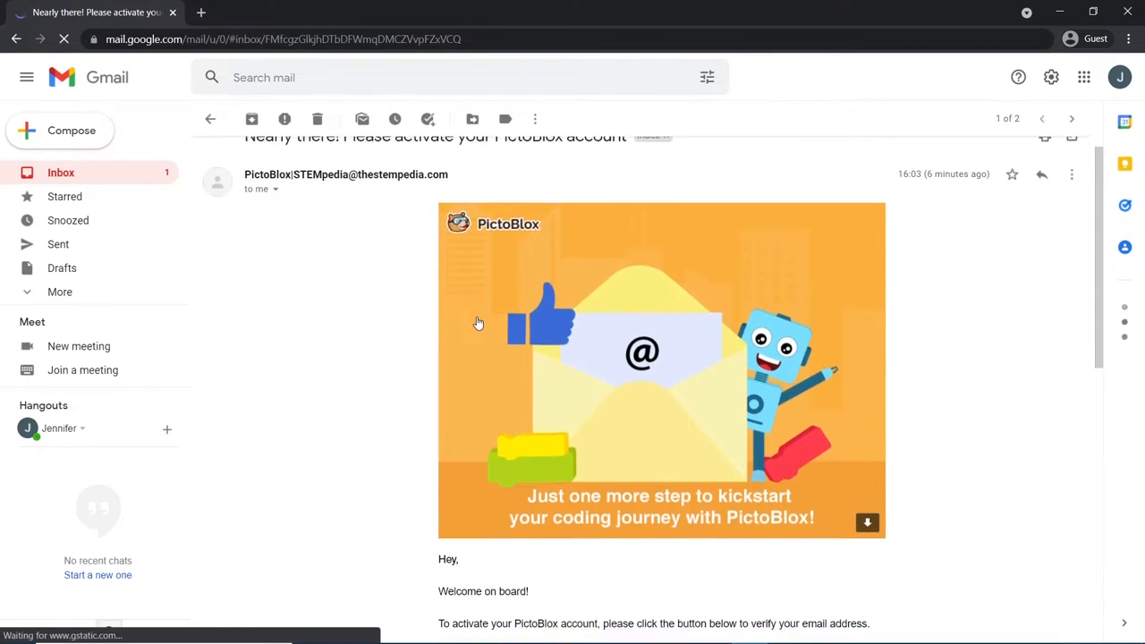
# Activate the new PictoBlox account from the Gmail activation email
pyautogui.scroll(-3)
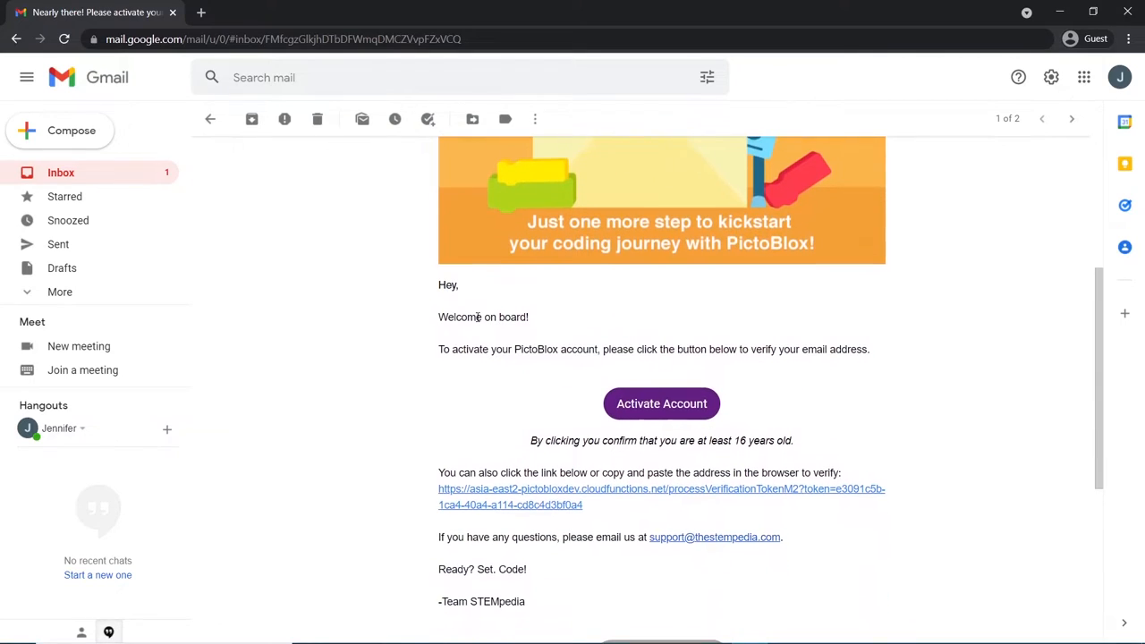
pyautogui.click(661, 403)
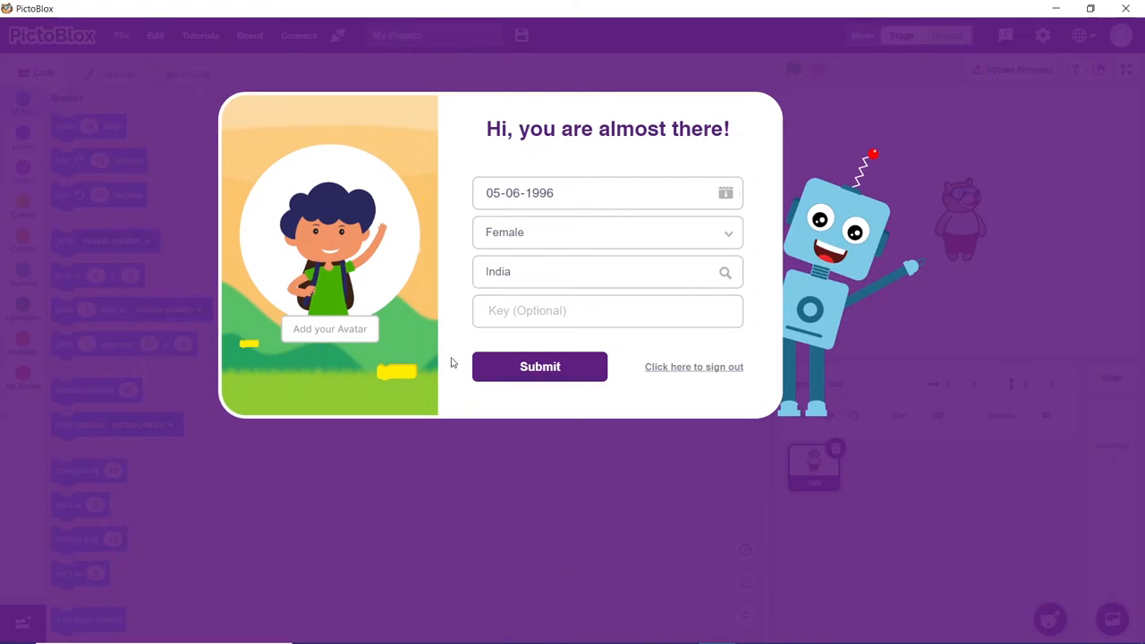
# Begin entering a redemption key in the profile form's Key (Optional) field
pyautogui.click(539, 366)
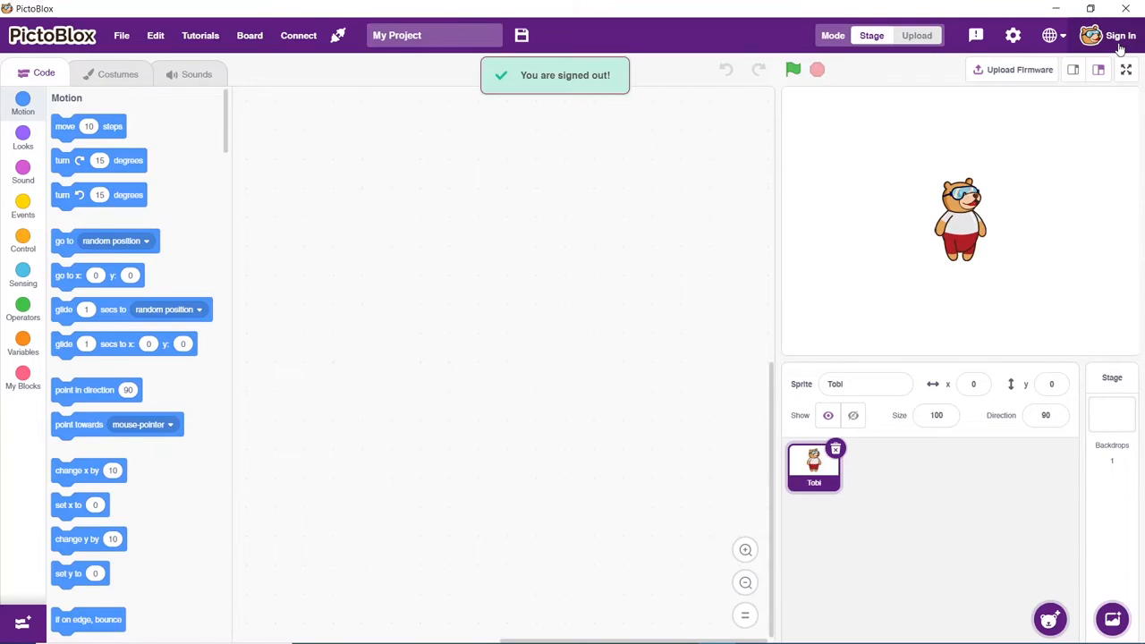
# Sign in with username 'je...' and the account password
pyautogui.click(1120, 35)
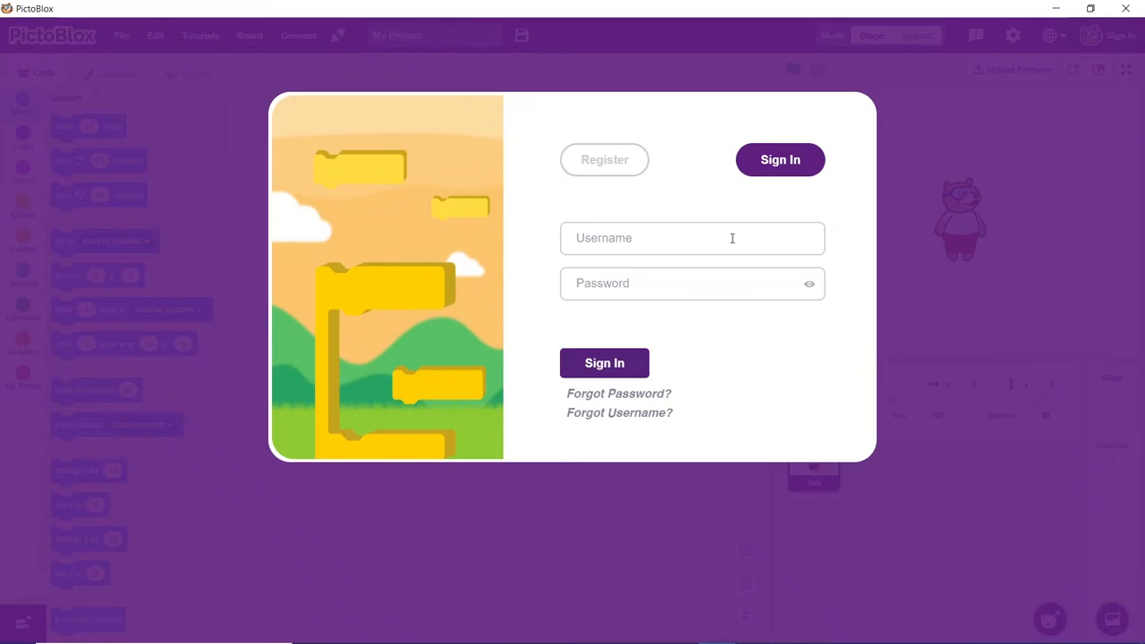
pyautogui.write('jennifer0506')
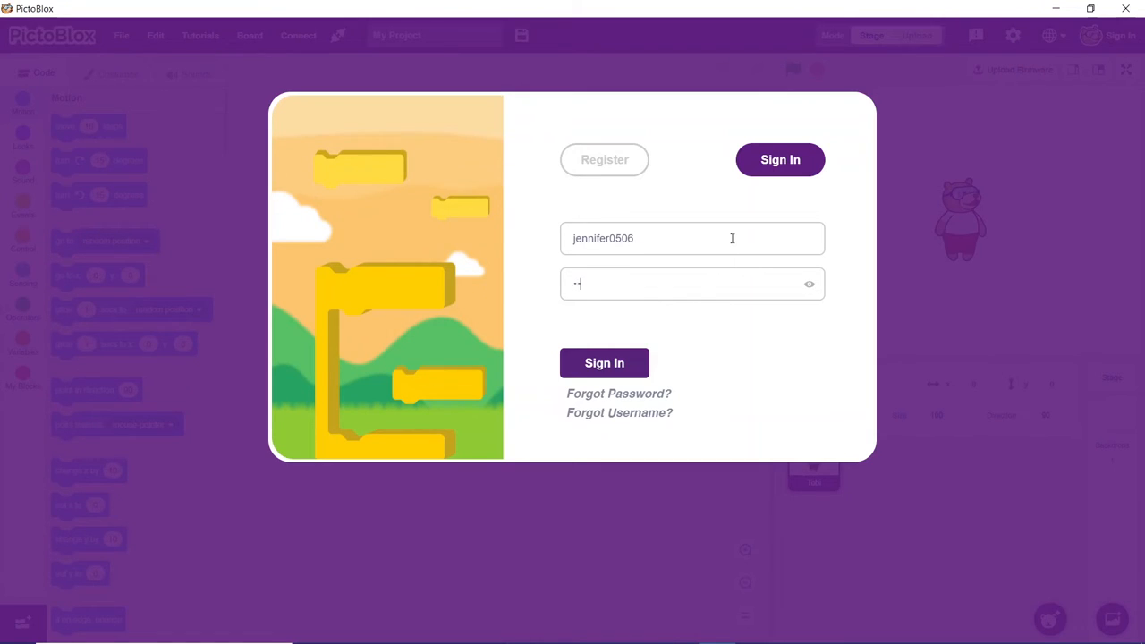
pyautogui.write('password')
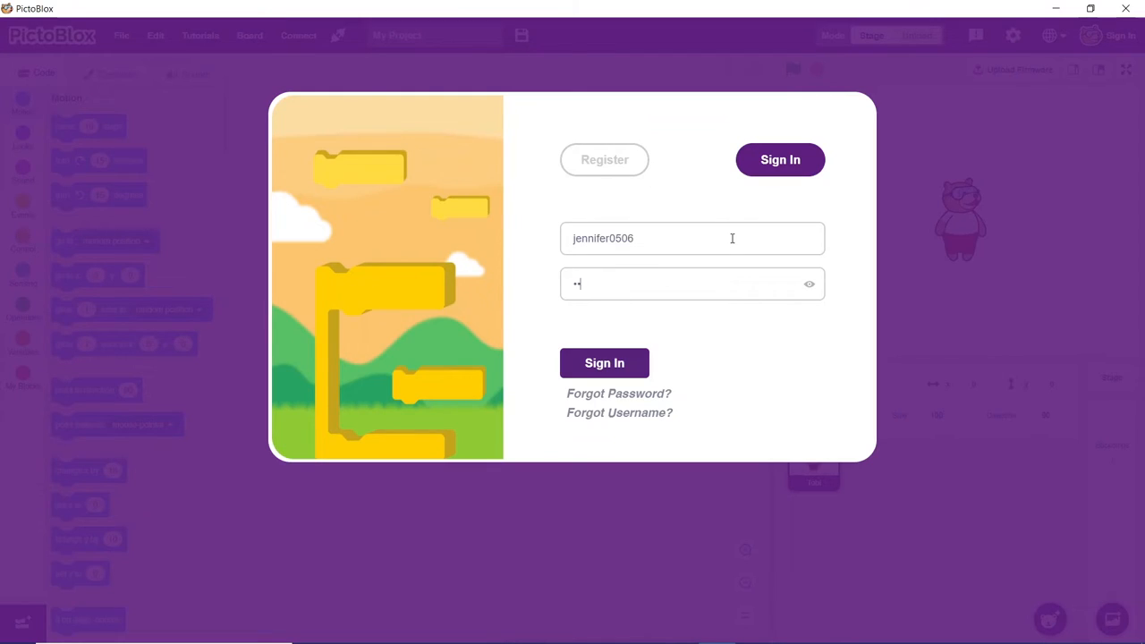
pyautogui.write('password')
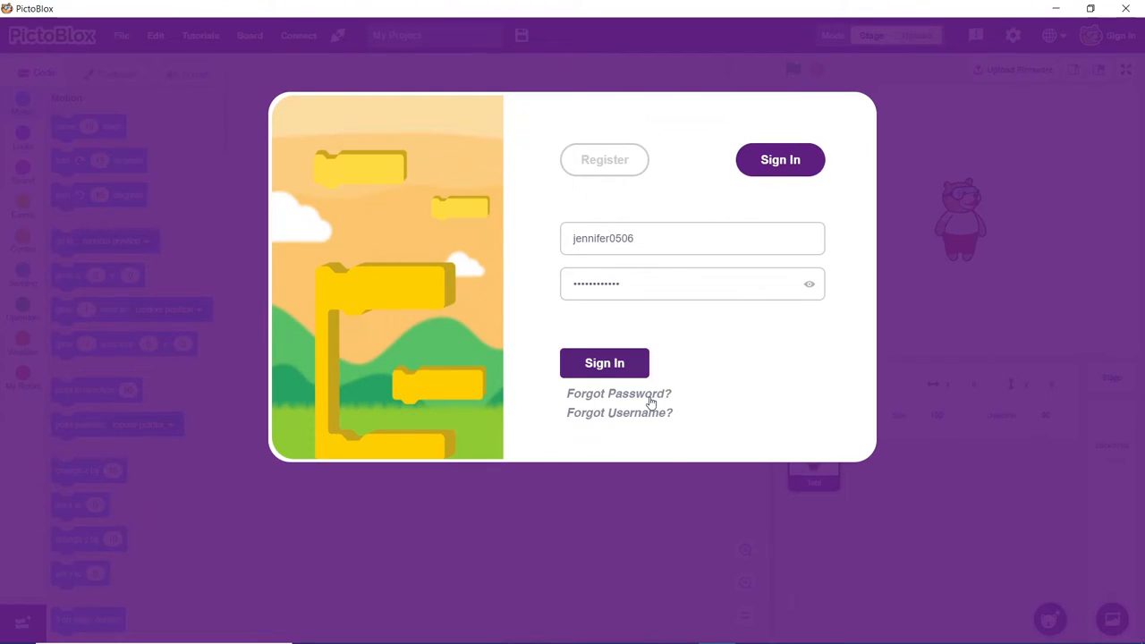
pyautogui.moveTo(630, 417)
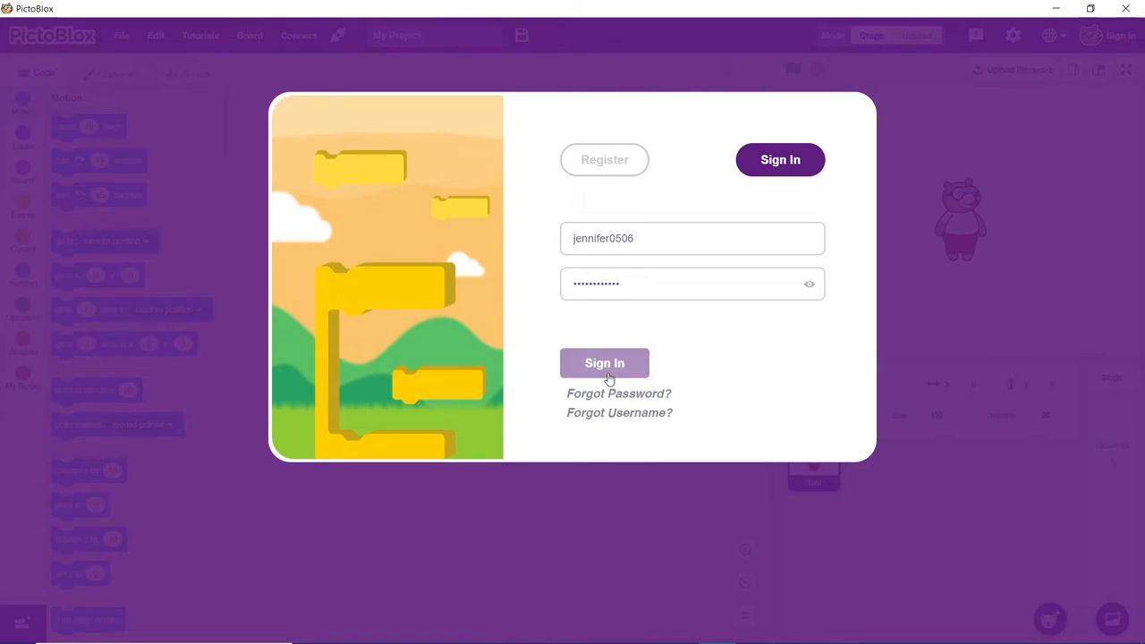
pyautogui.click(603, 362)
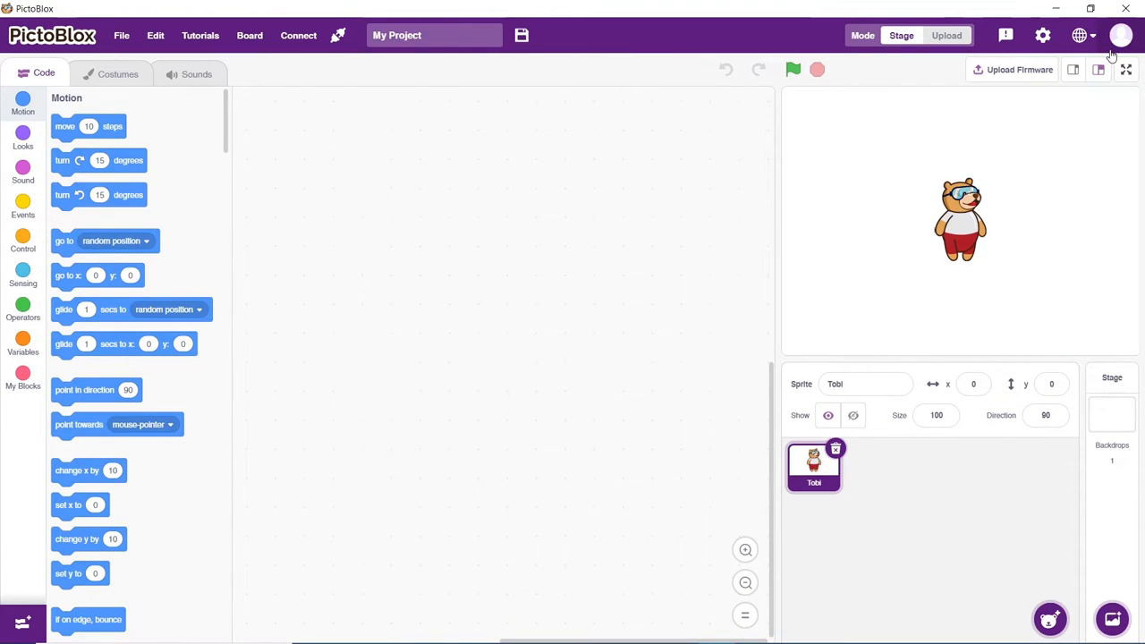
# View the account's Credits page showing 1000 available credits
pyautogui.click(1121, 34)
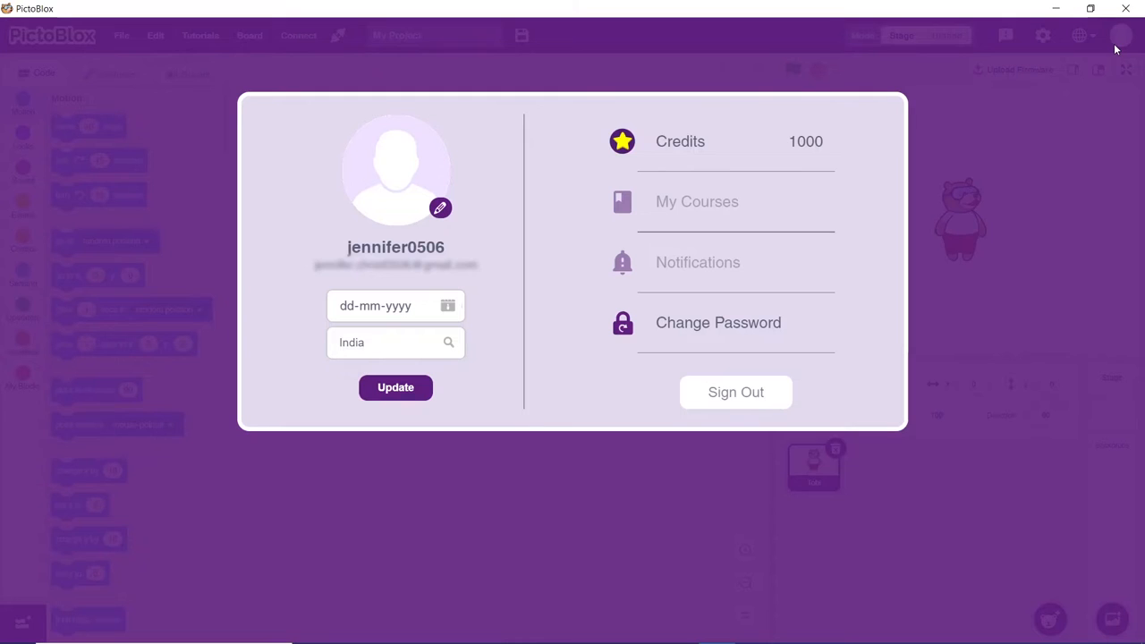
pyautogui.moveTo(680, 152)
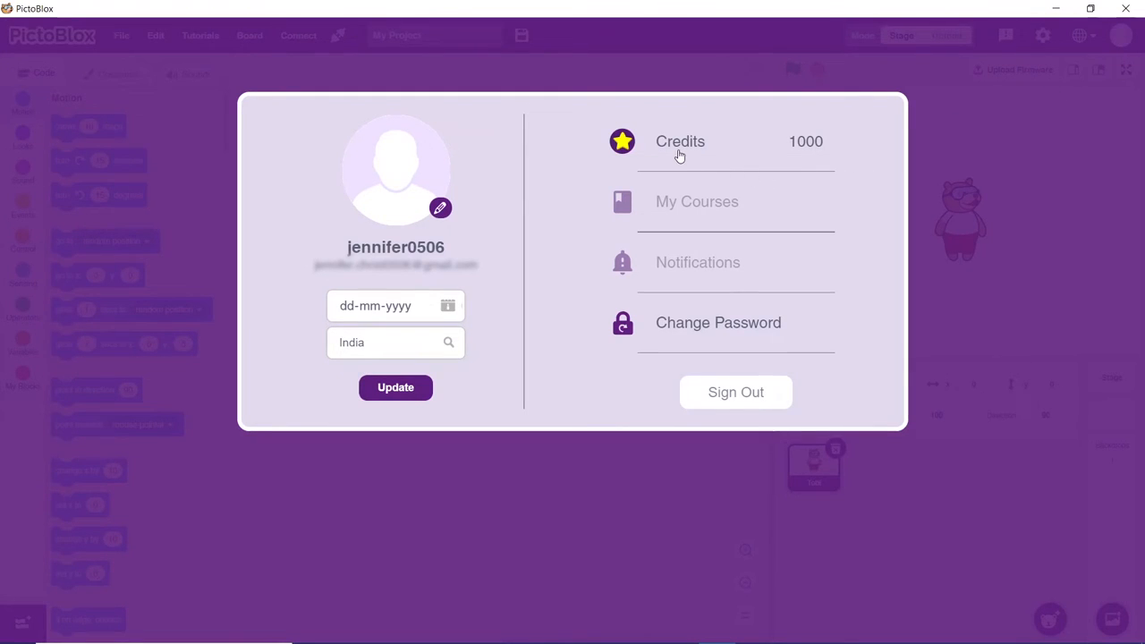
pyautogui.click(680, 141)
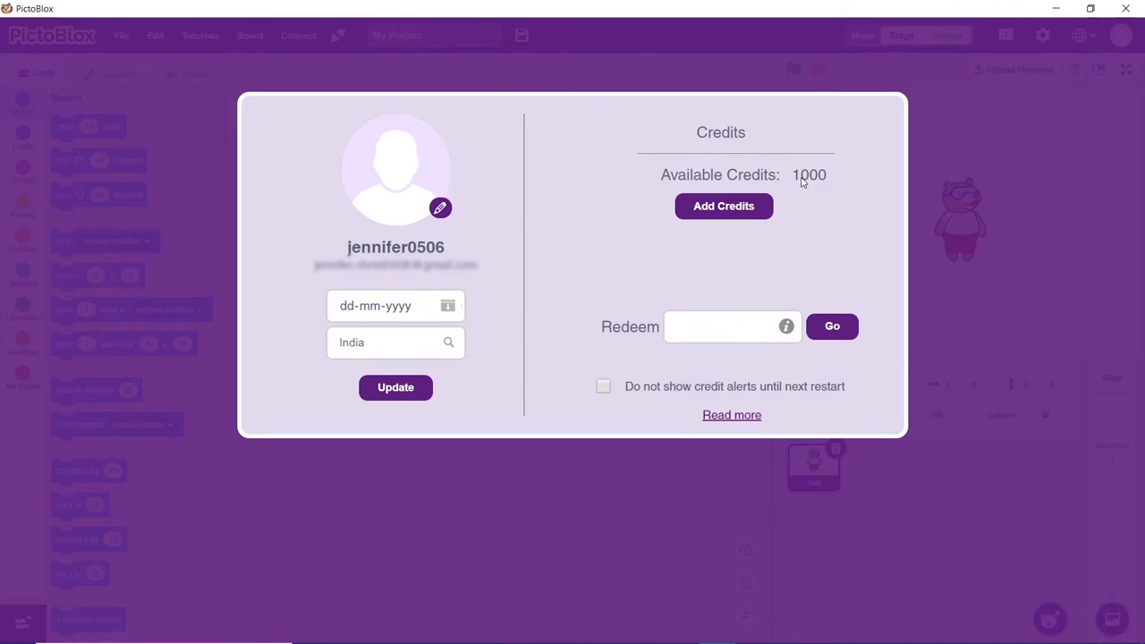
pyautogui.moveTo(821, 182)
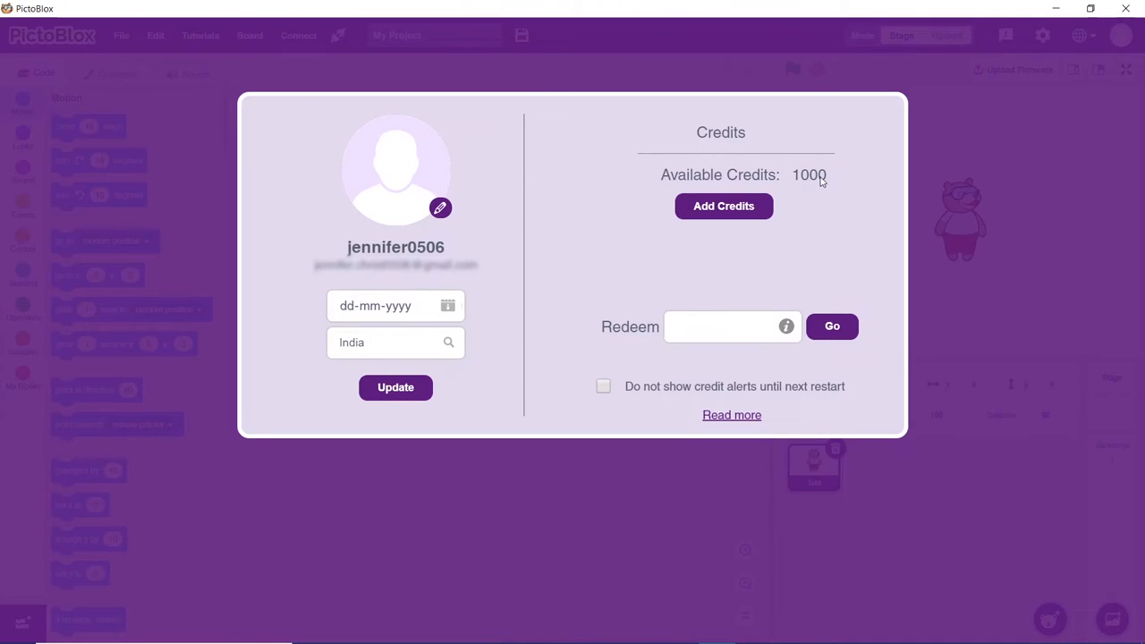
# Read the STEMpedia PictoBlox Credits page down to the Credits Utilization section
pyautogui.click(732, 415)
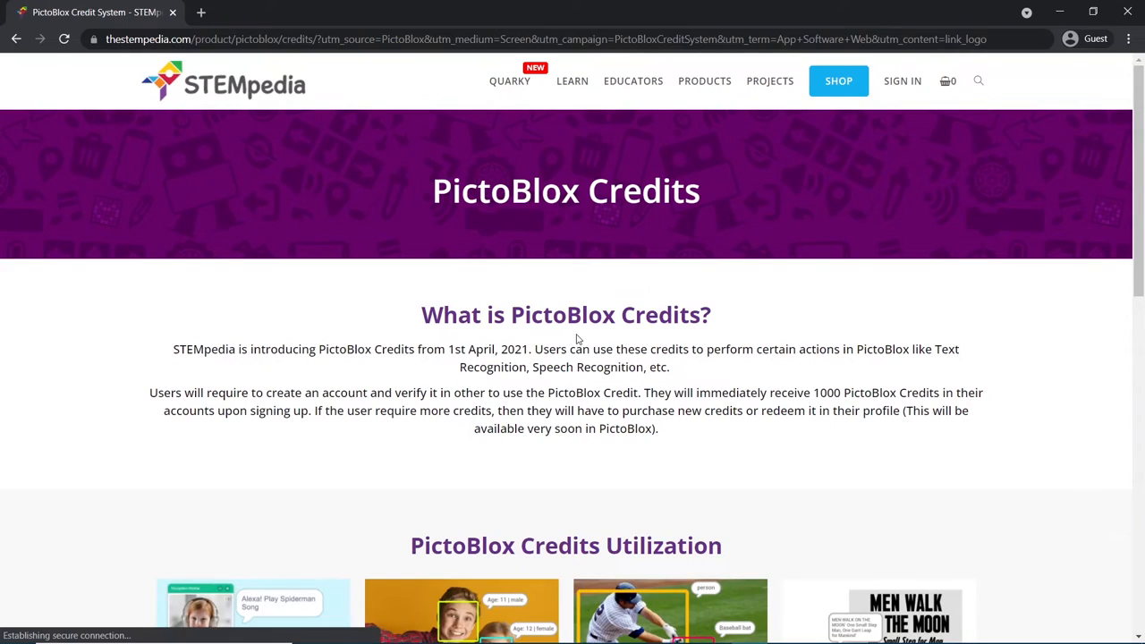
pyautogui.scroll(-3)
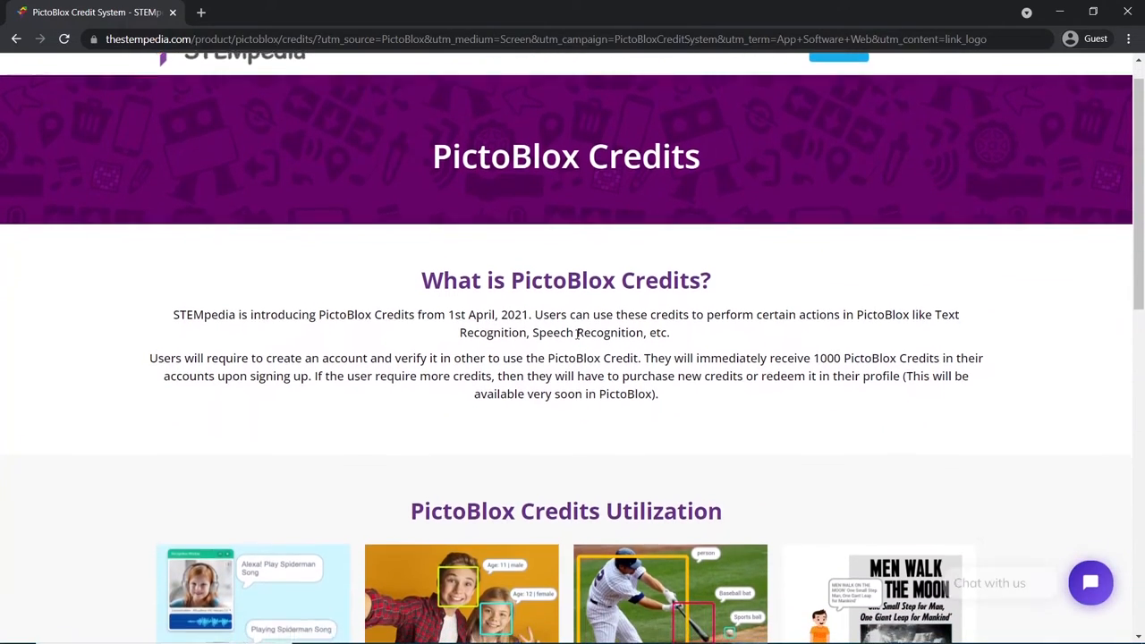
pyautogui.scroll(-3)
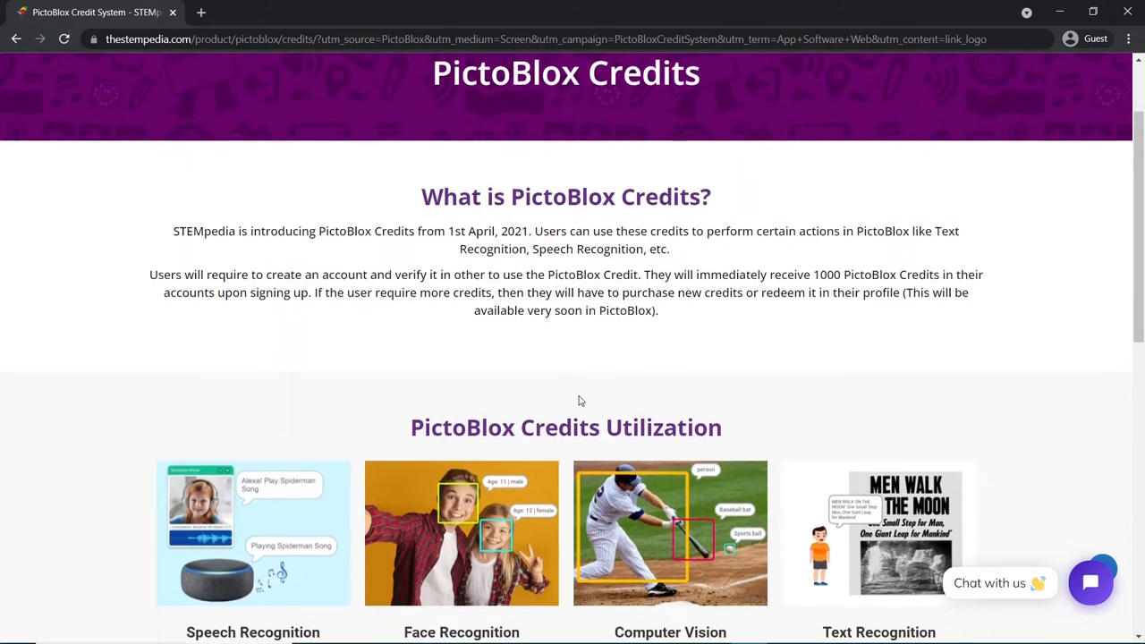
pyautogui.scroll(-3)
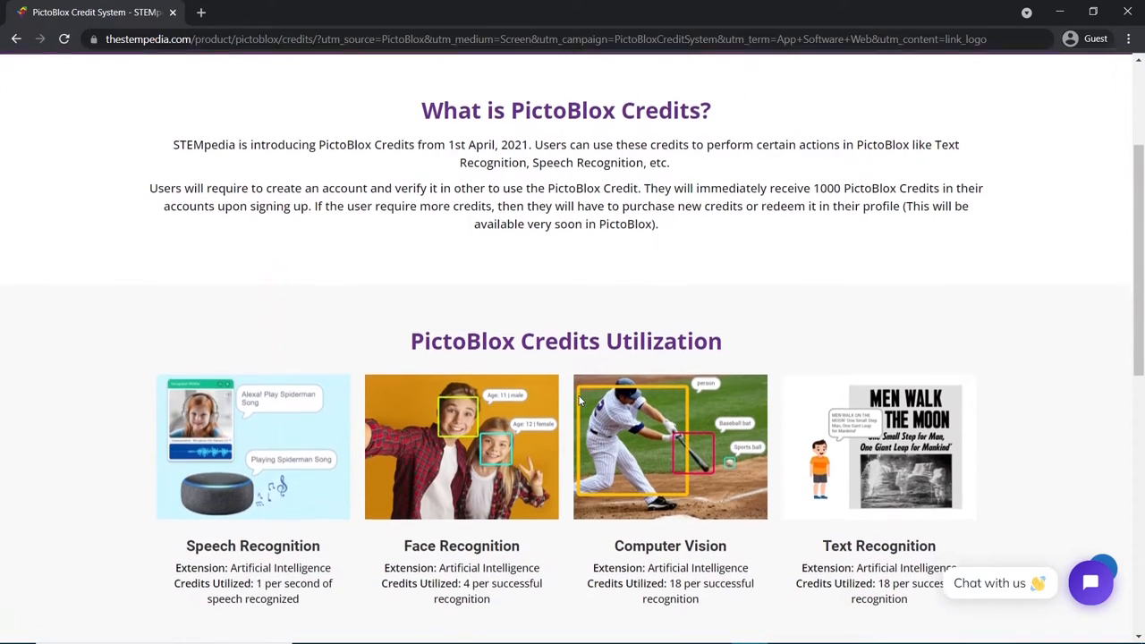
pyautogui.scroll(-3)
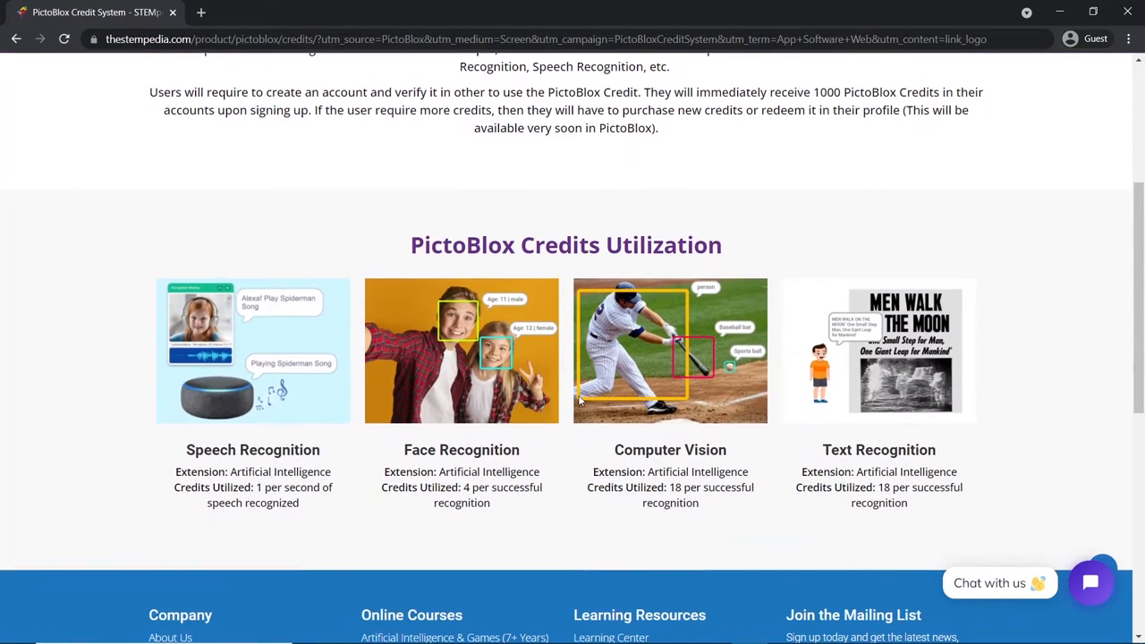
pyautogui.scroll(3)
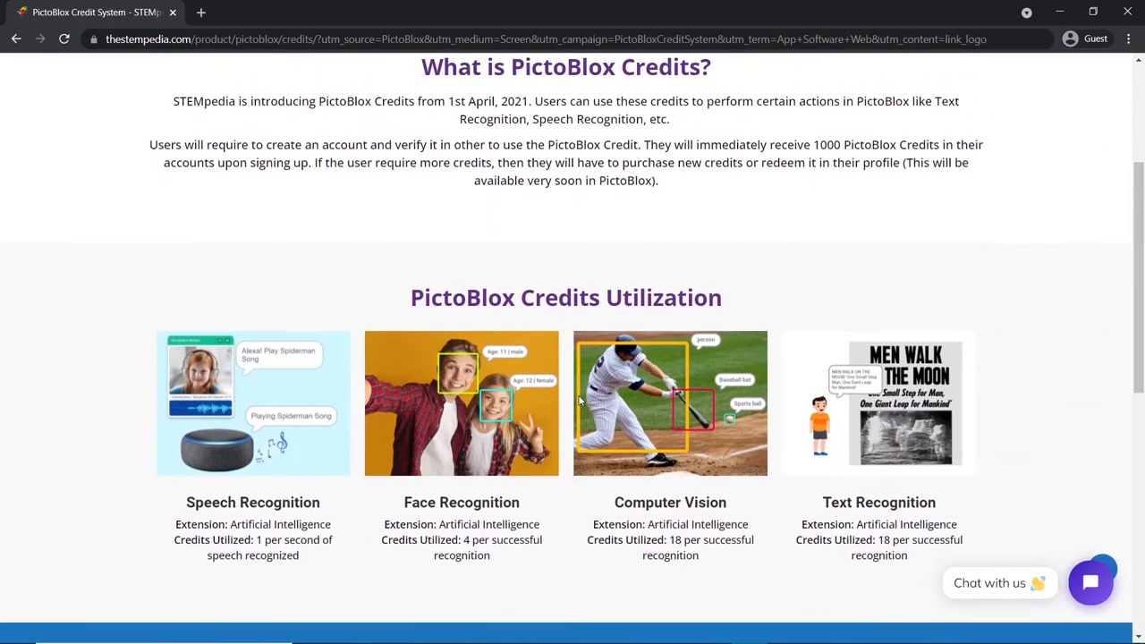
pyautogui.scroll(3)
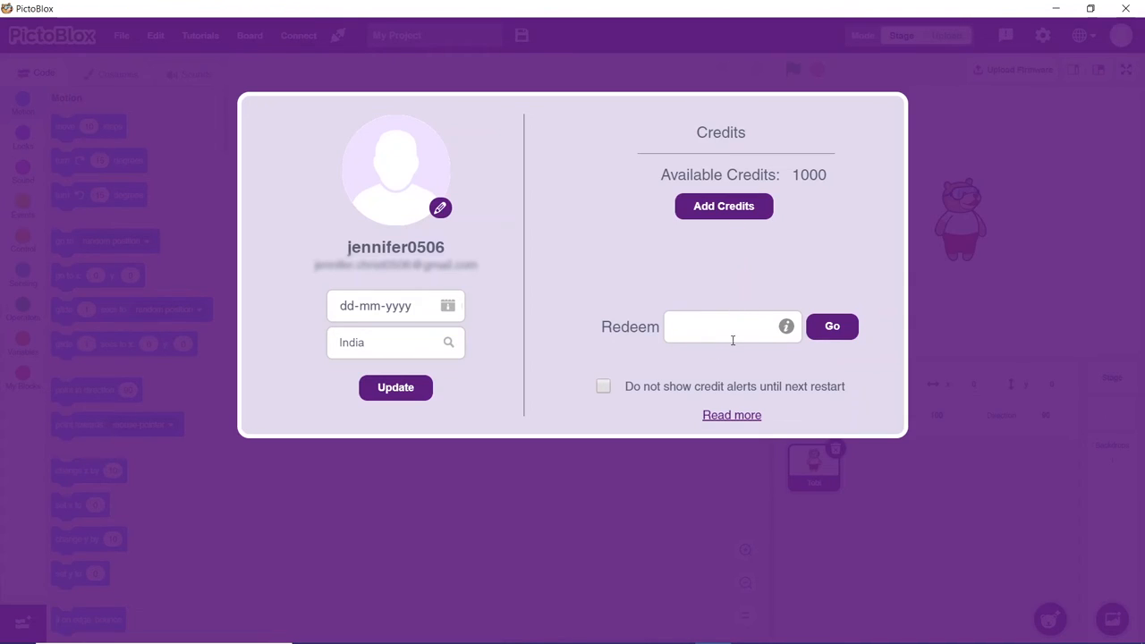
pyautogui.moveTo(734, 330)
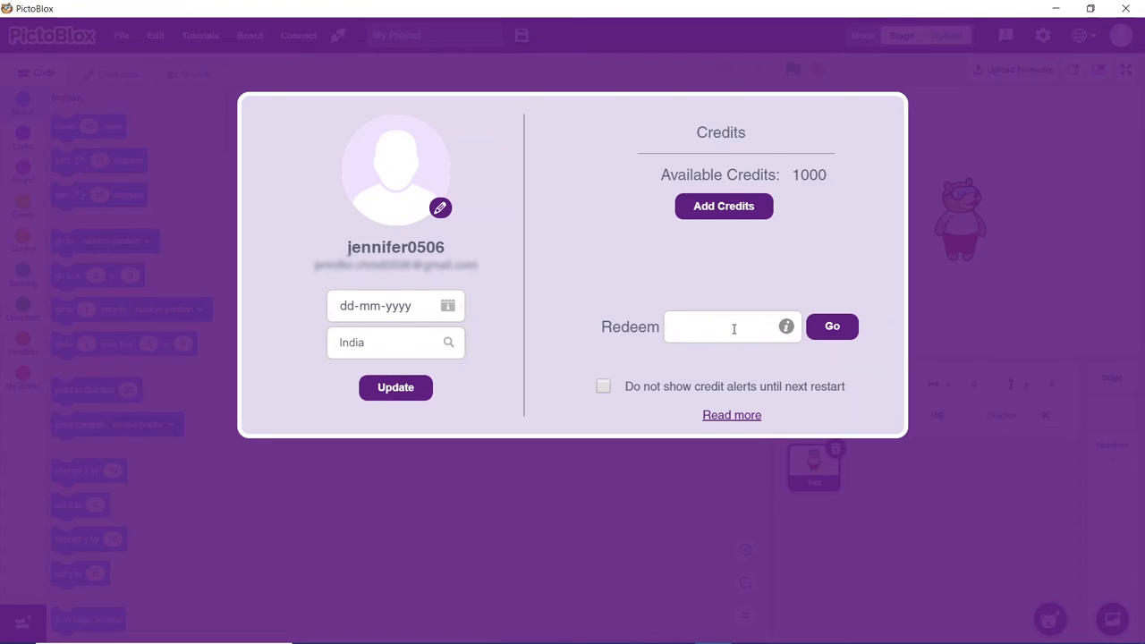
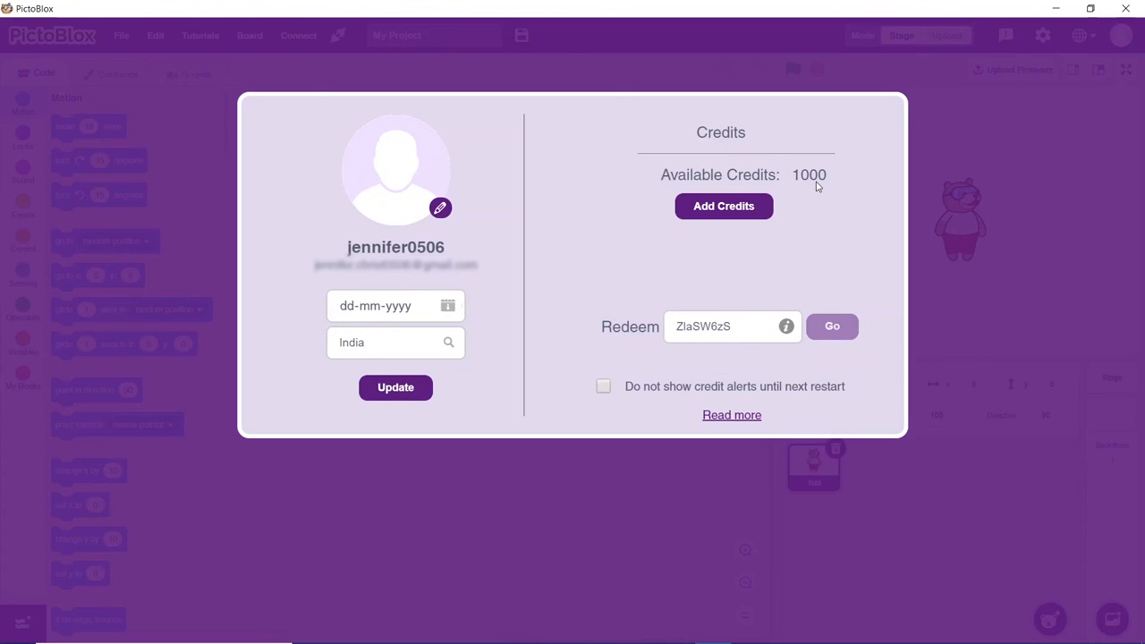
pyautogui.click(832, 326)
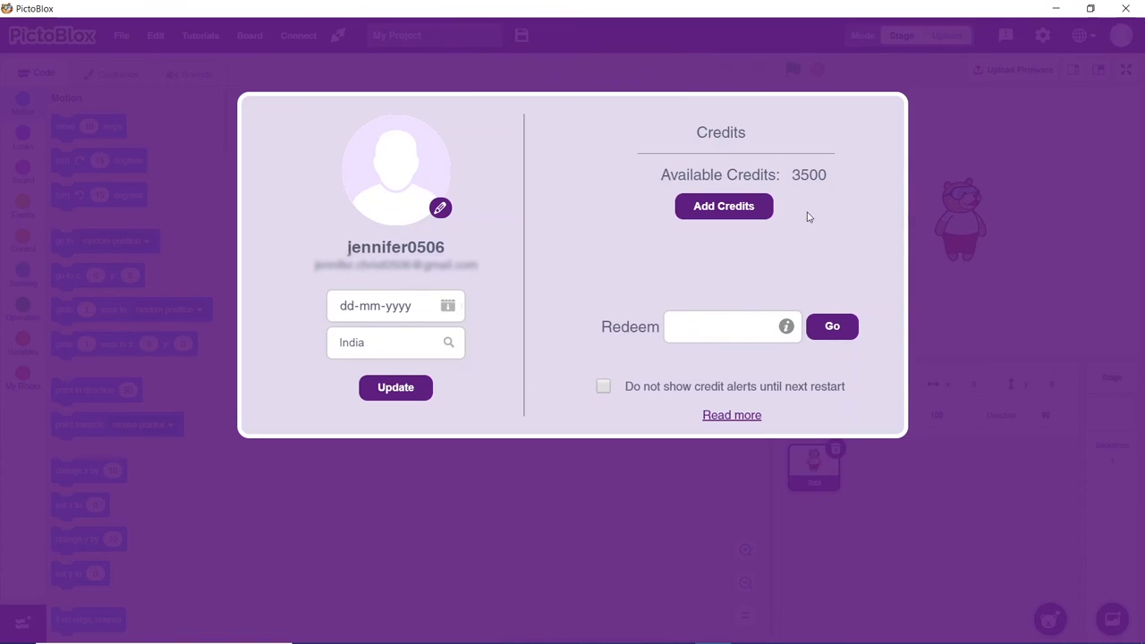
pyautogui.click(723, 206)
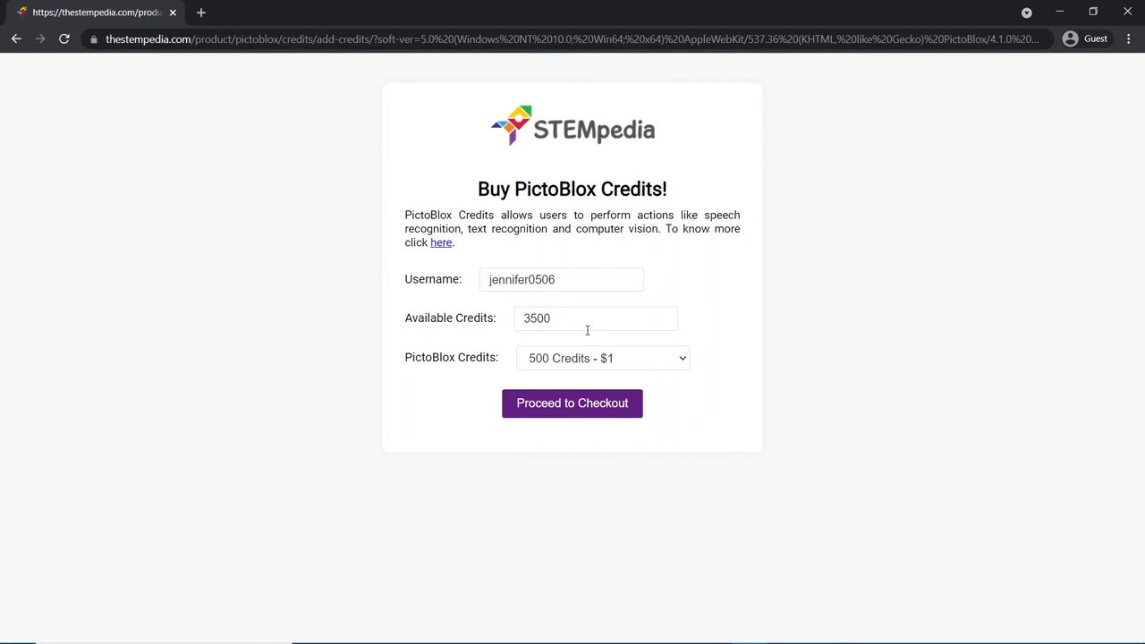
# Choose the 500 Credits - $1 package and proceed to checkout with 3500 credits available
pyautogui.click(602, 358)
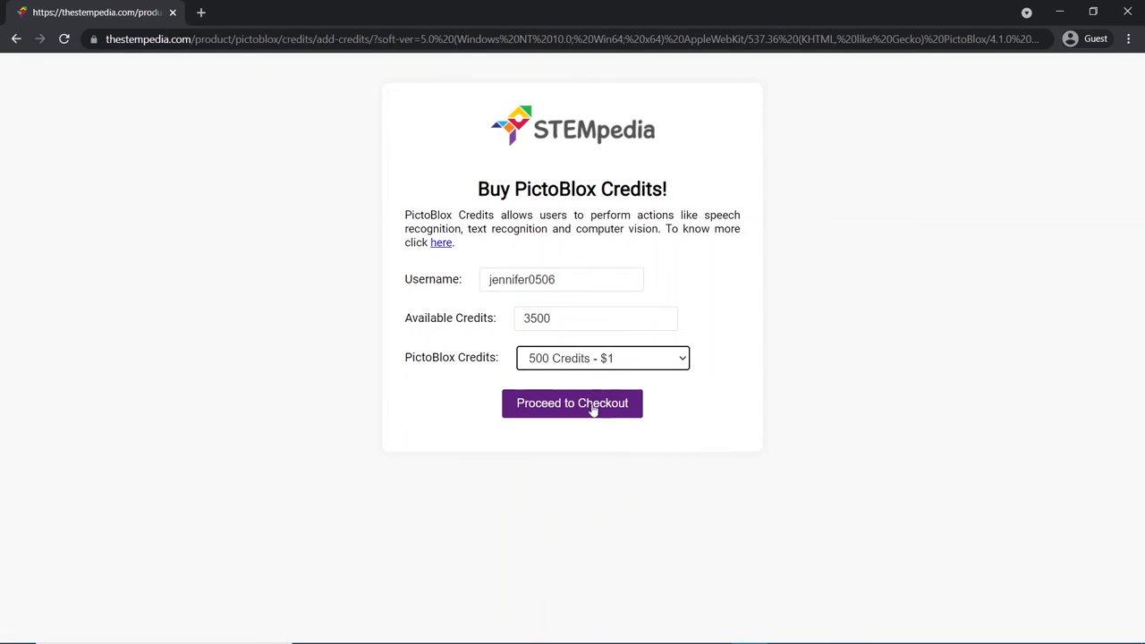
pyautogui.click(15, 39)
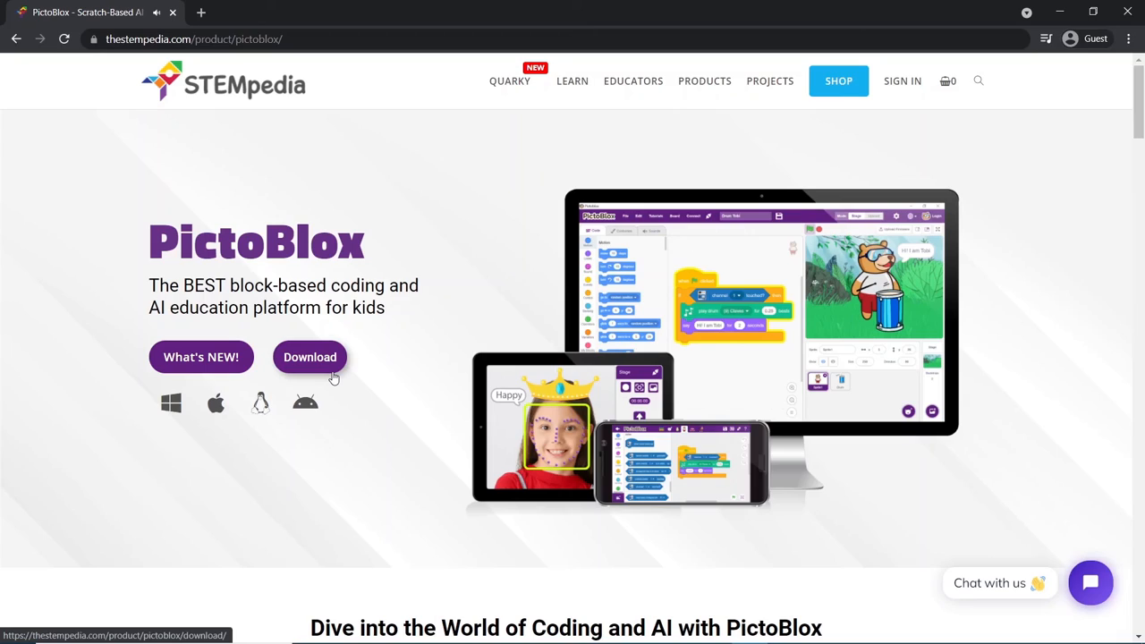